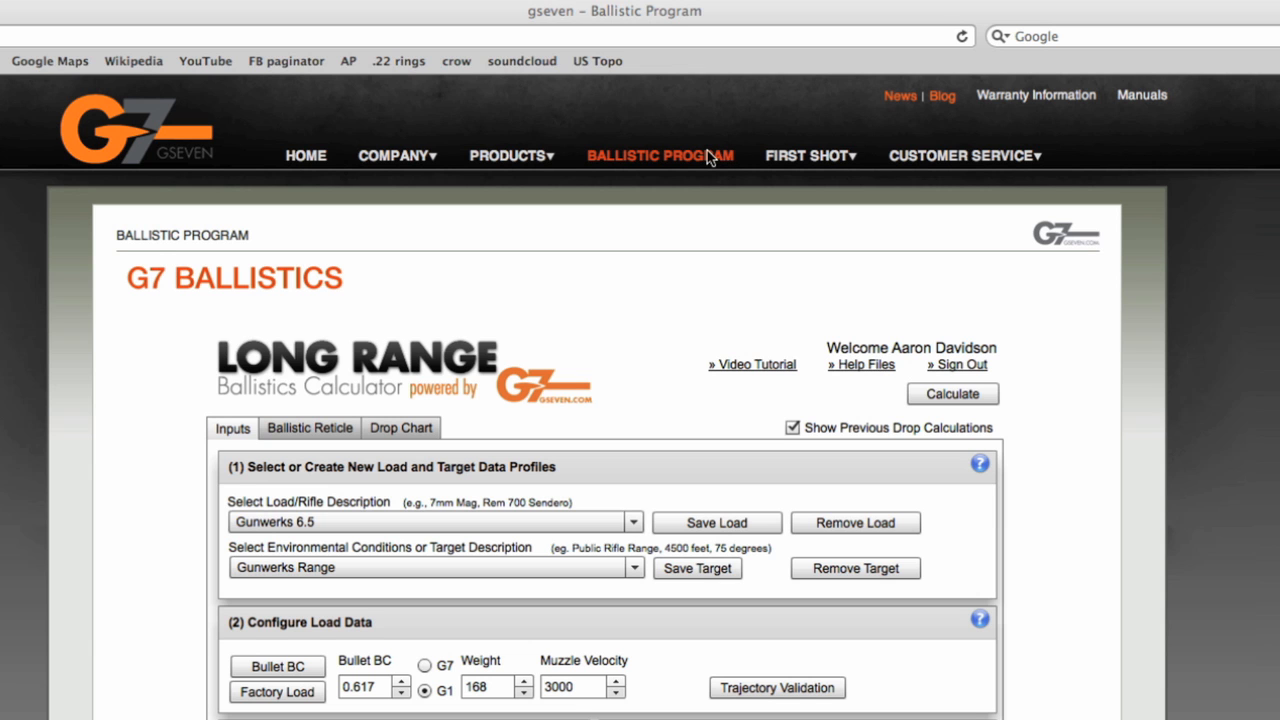
Choose New as the load profile so load and target profiles reset to defaults
{"action": "scroll", "scroll_direction": "down", "scroll_amount": 3}
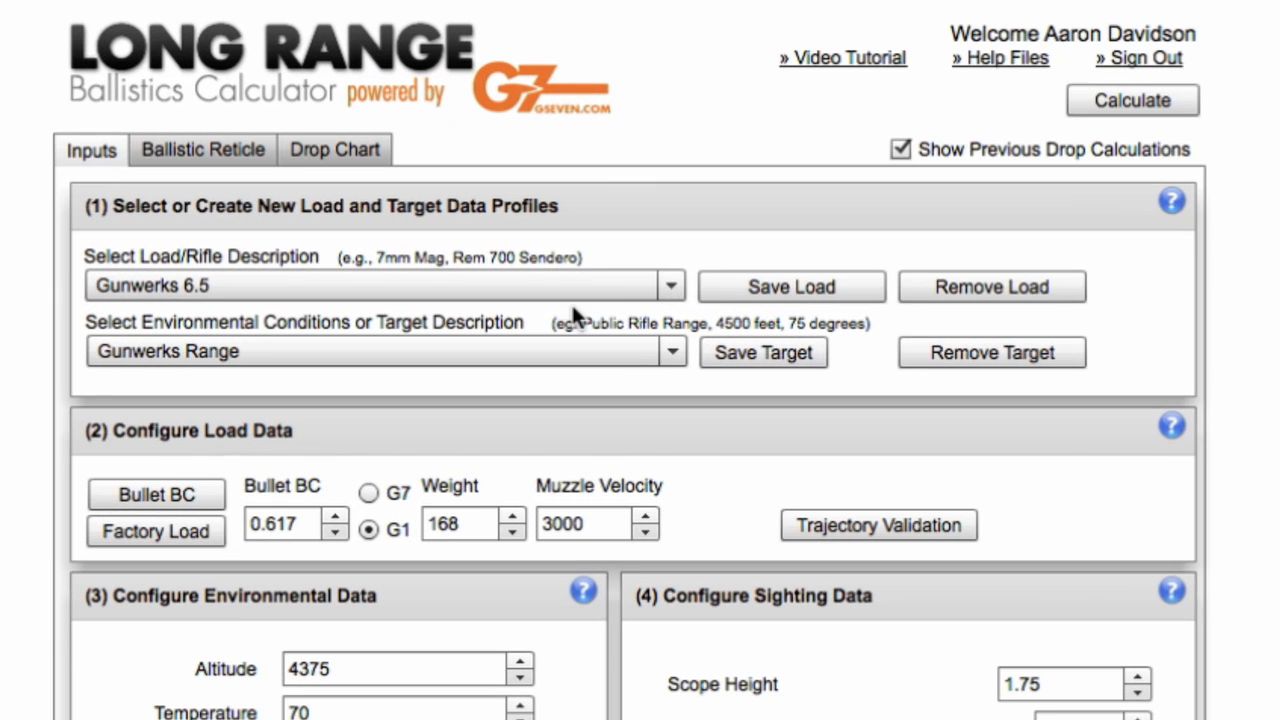
{"action": "mouse_move", "coordinate": [673, 295]}
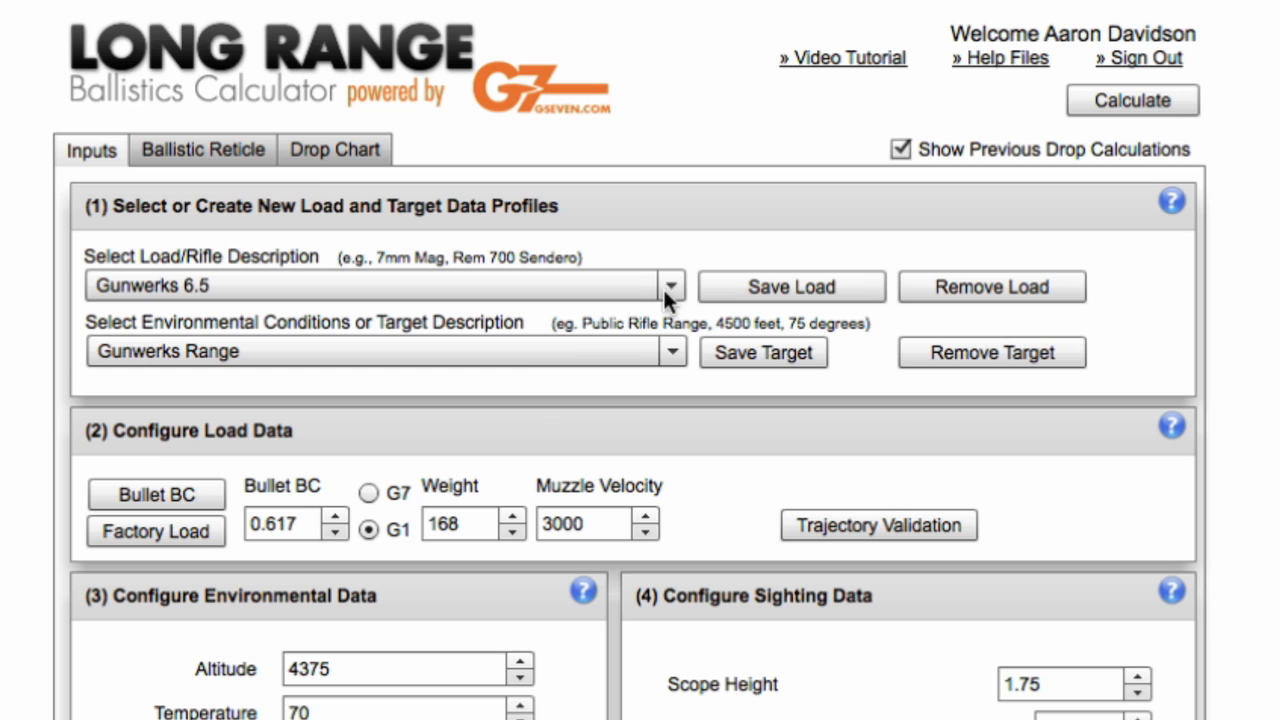
{"action": "left_click", "coordinate": [668, 287]}
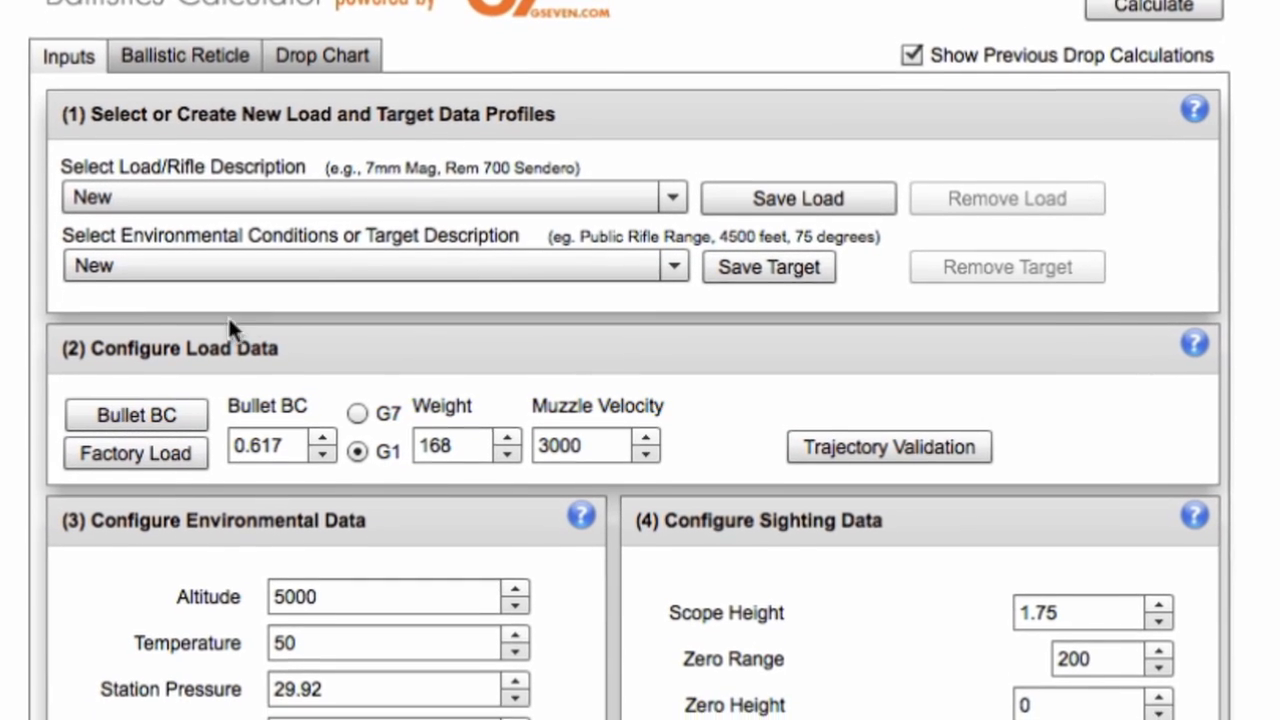
{"action": "scroll", "scroll_direction": "down", "scroll_amount": 3}
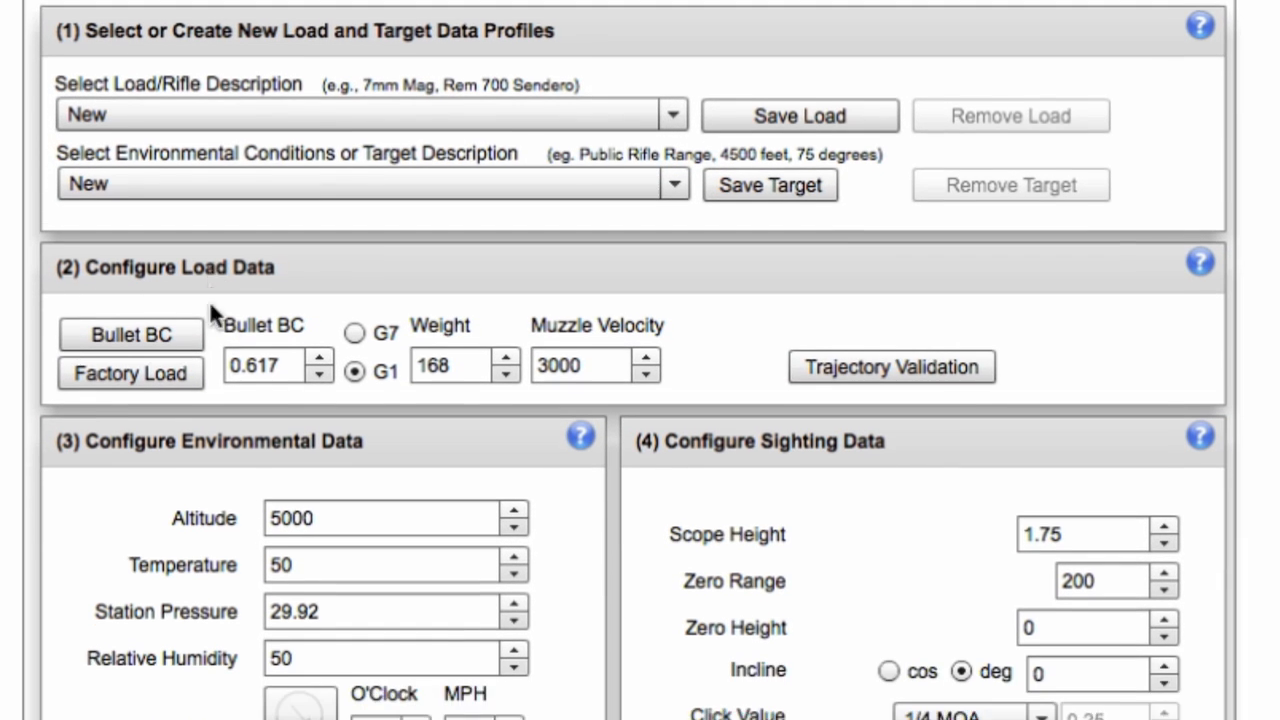
{"action": "scroll", "scroll_direction": "down", "scroll_amount": 3}
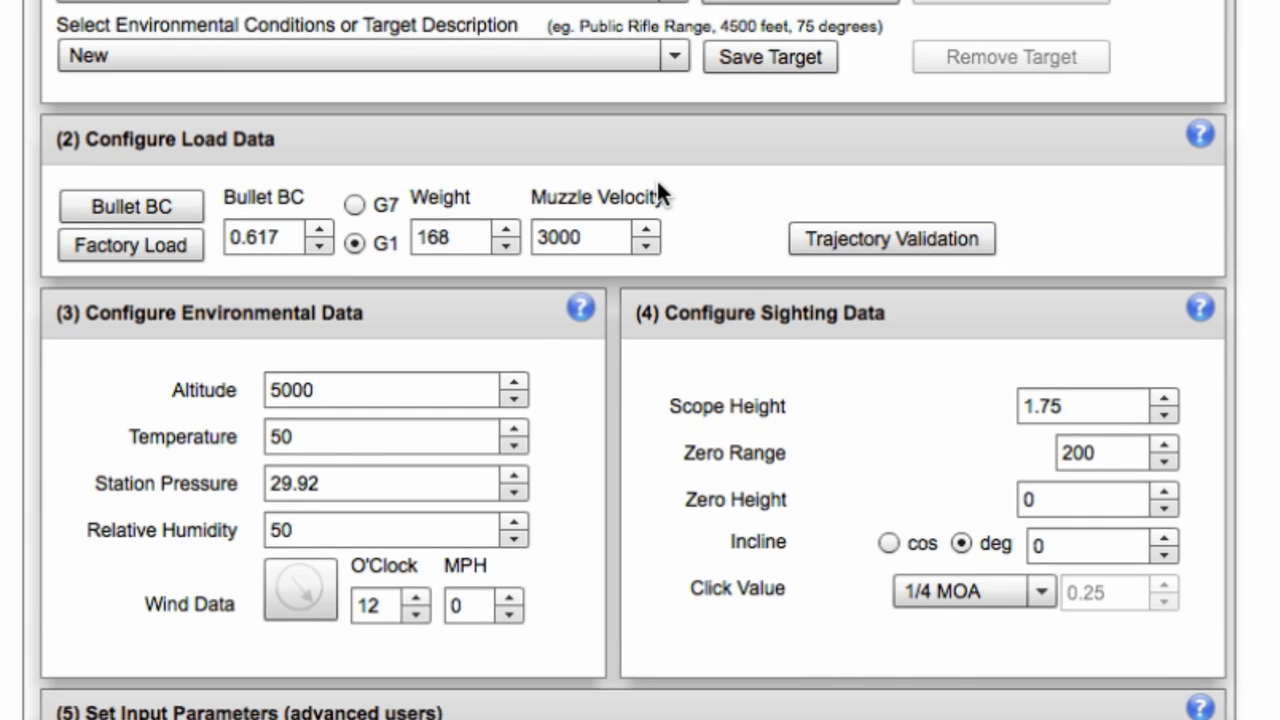
{"action": "mouse_move", "coordinate": [652, 195]}
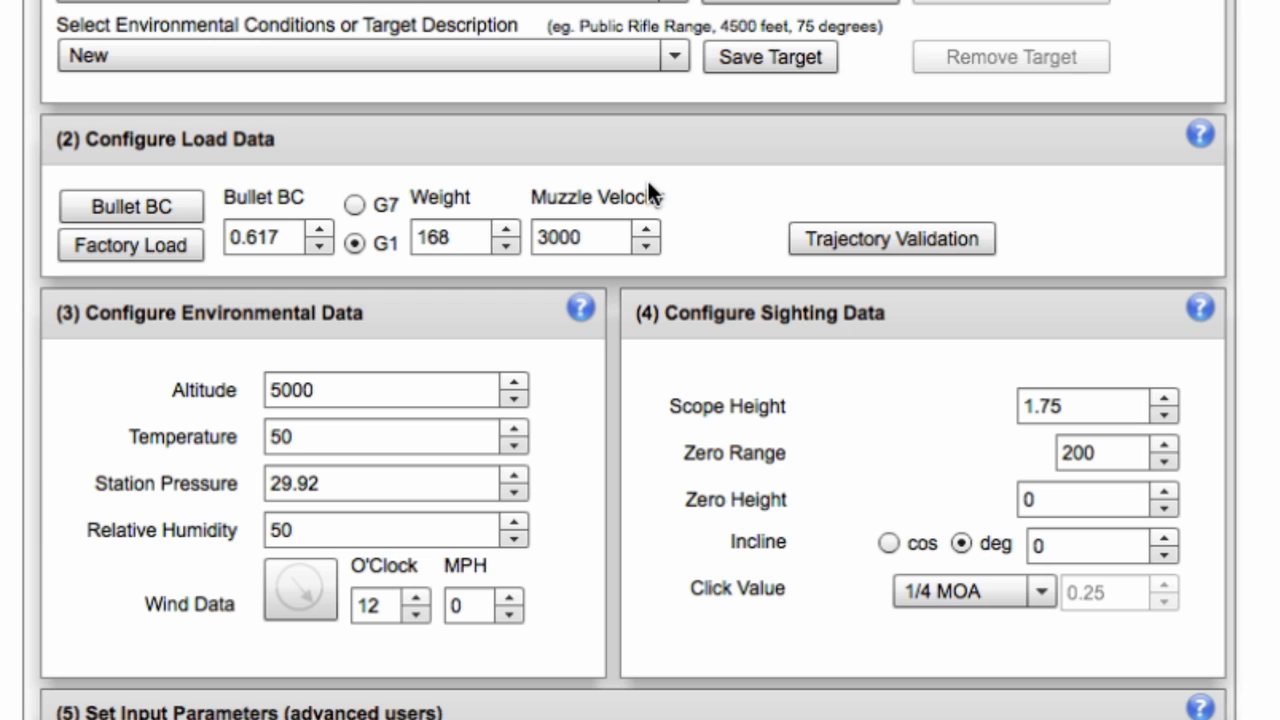
{"action": "mouse_move", "coordinate": [280, 268]}
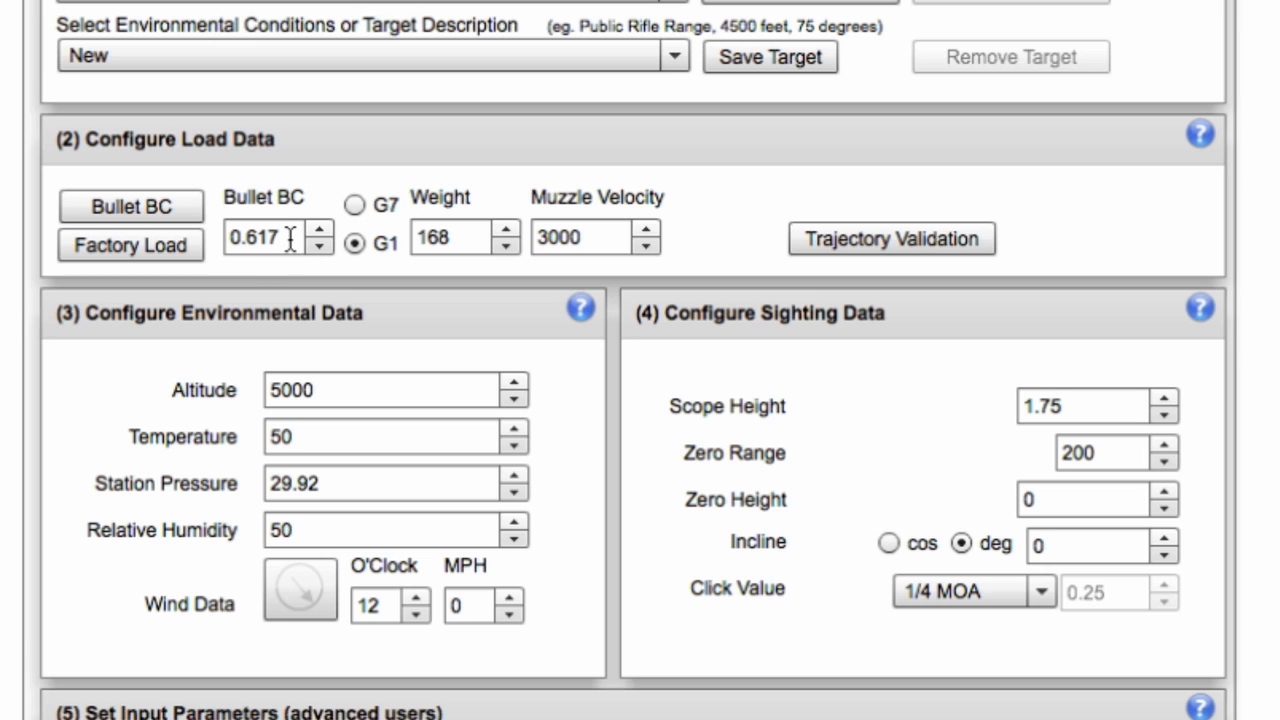
{"action": "mouse_move", "coordinate": [623, 277]}
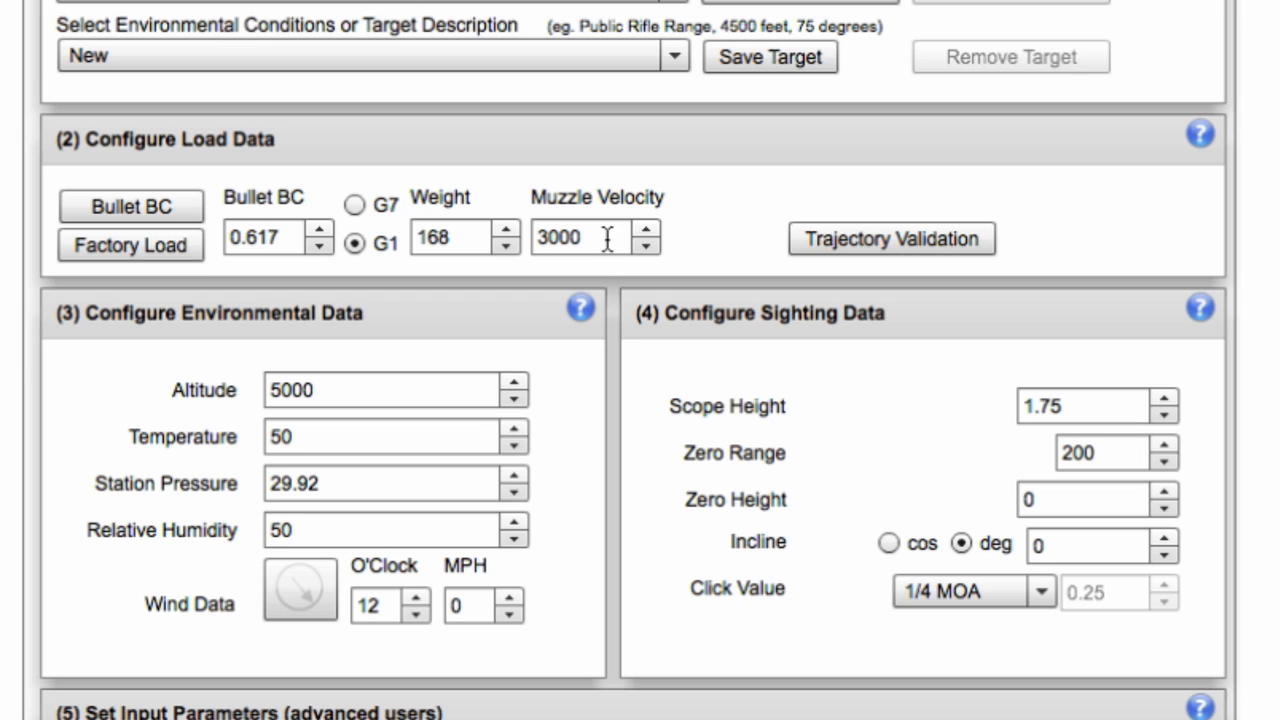
{"action": "mouse_move", "coordinate": [583, 272]}
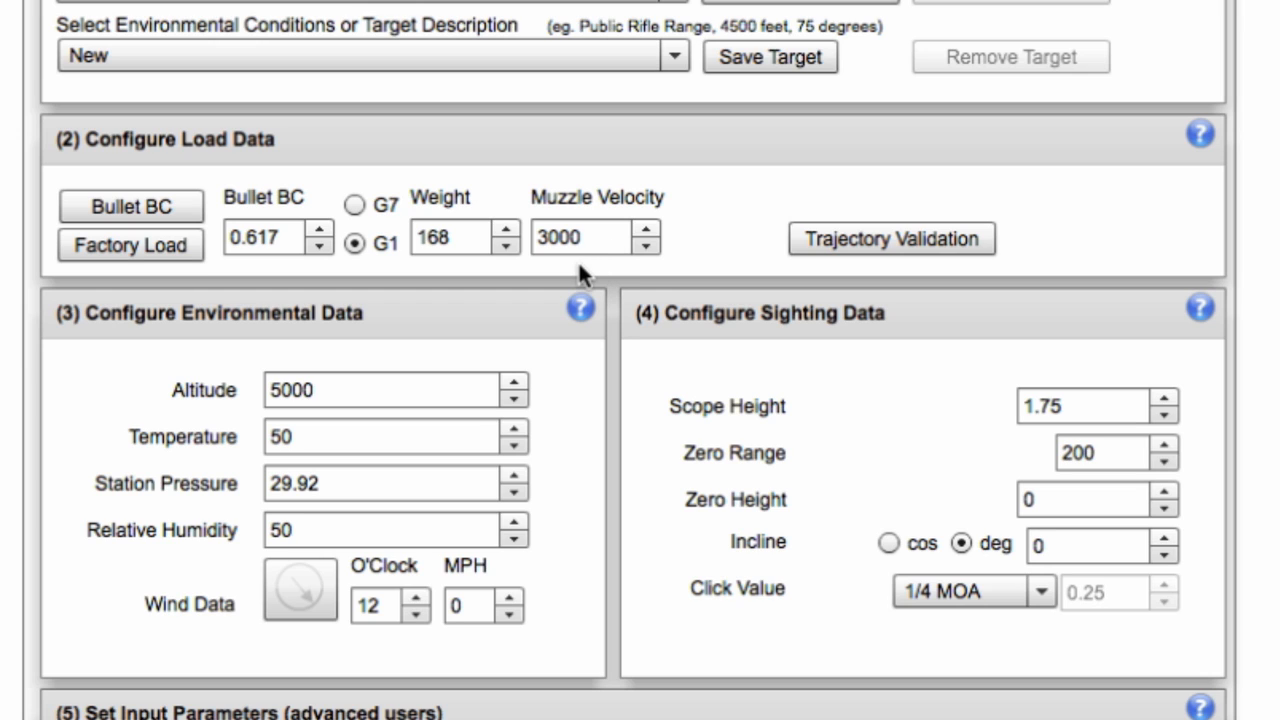
{"action": "mouse_move", "coordinate": [597, 268]}
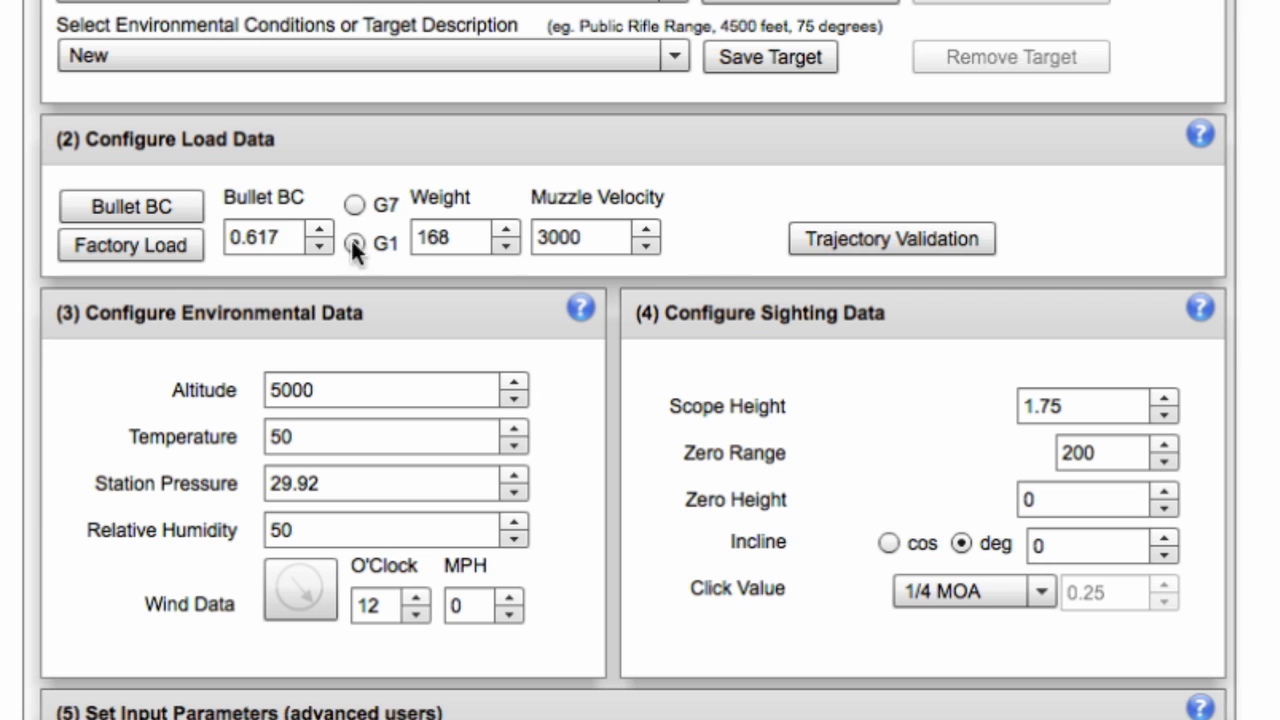
Keep the G1 drag model and enter a muzzle velocity of 3025
{"action": "left_click", "coordinate": [352, 243]}
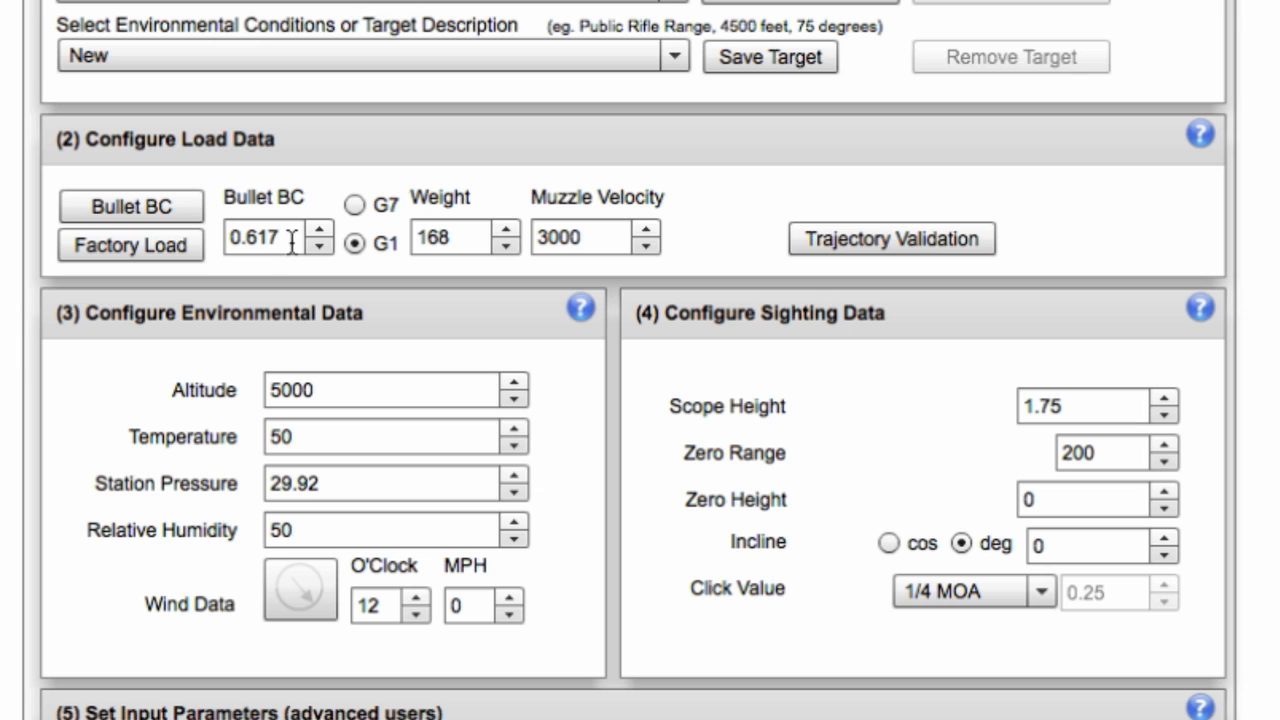
{"action": "mouse_move", "coordinate": [426, 270]}
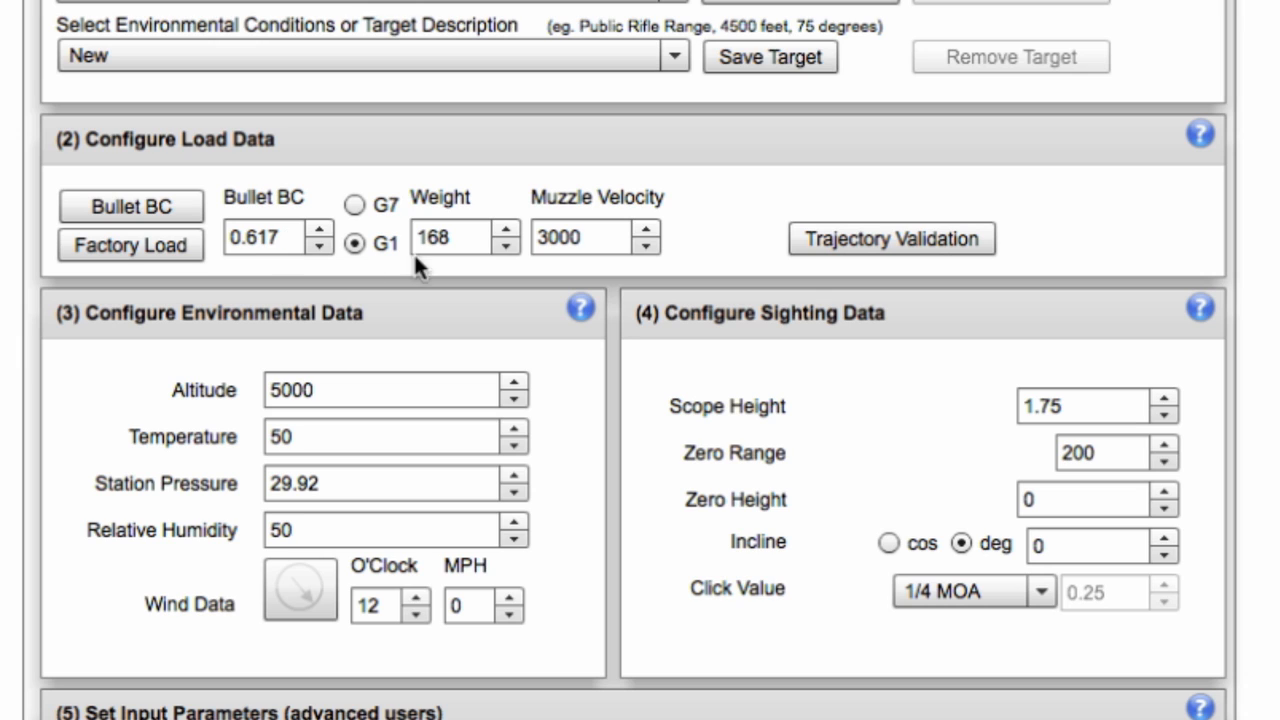
{"action": "left_click", "coordinate": [580, 238]}
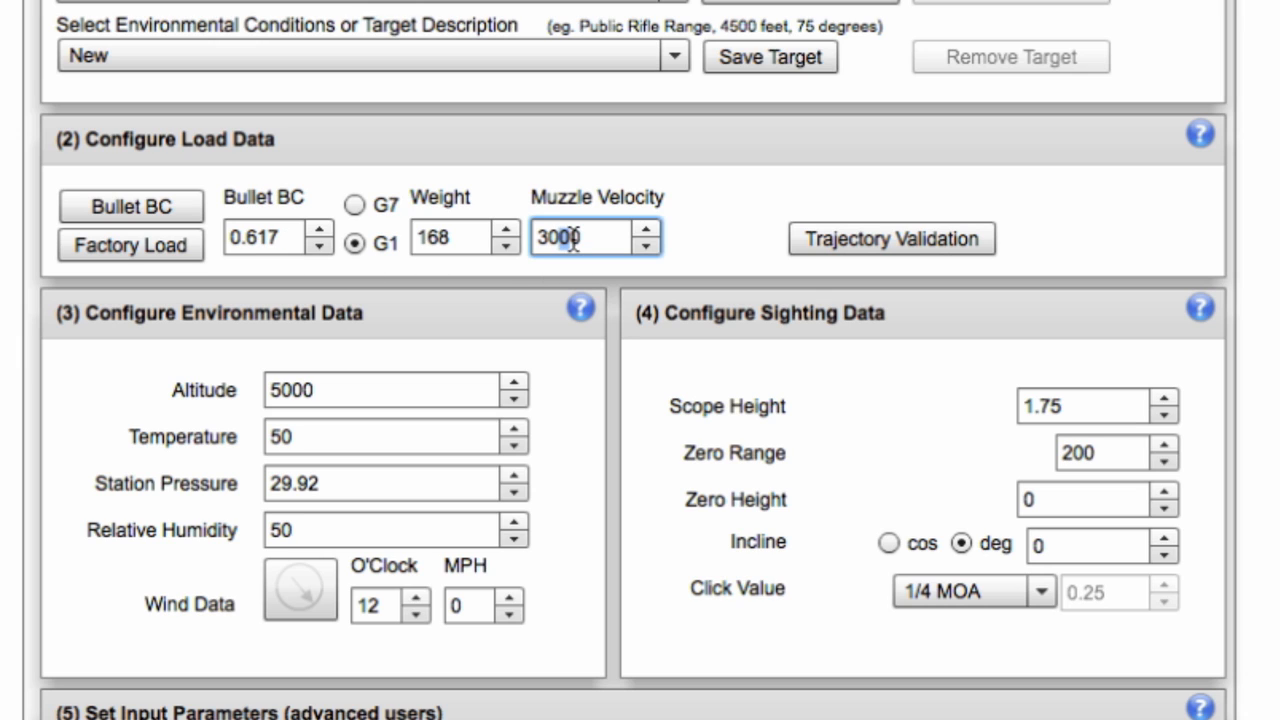
{"action": "type", "text": "3025"}
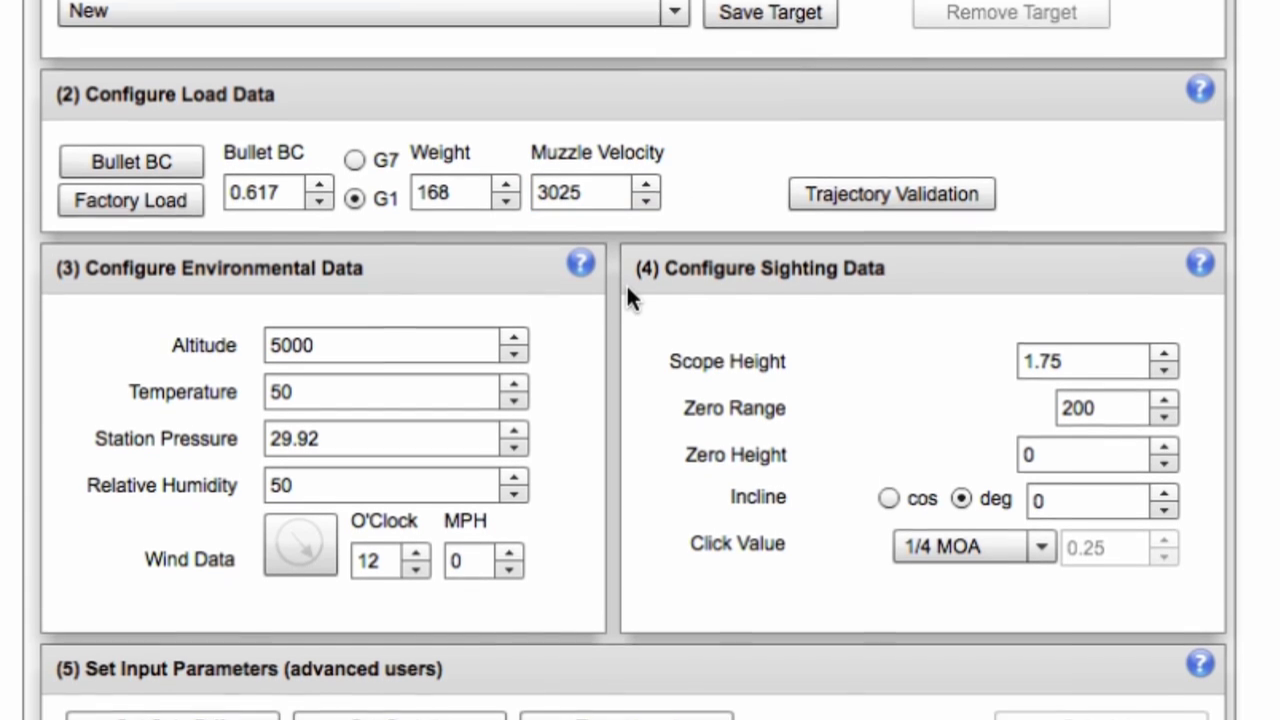
{"action": "scroll", "scroll_direction": "down", "scroll_amount": 3}
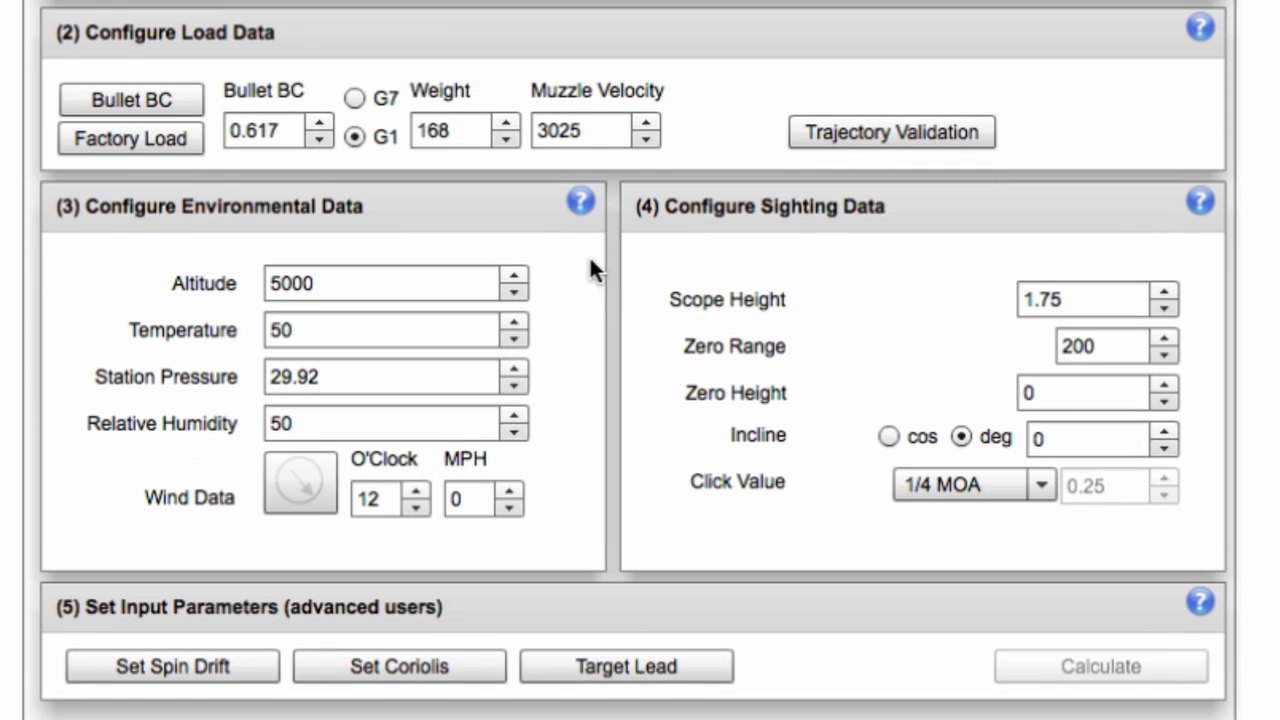
{"action": "mouse_move", "coordinate": [235, 298]}
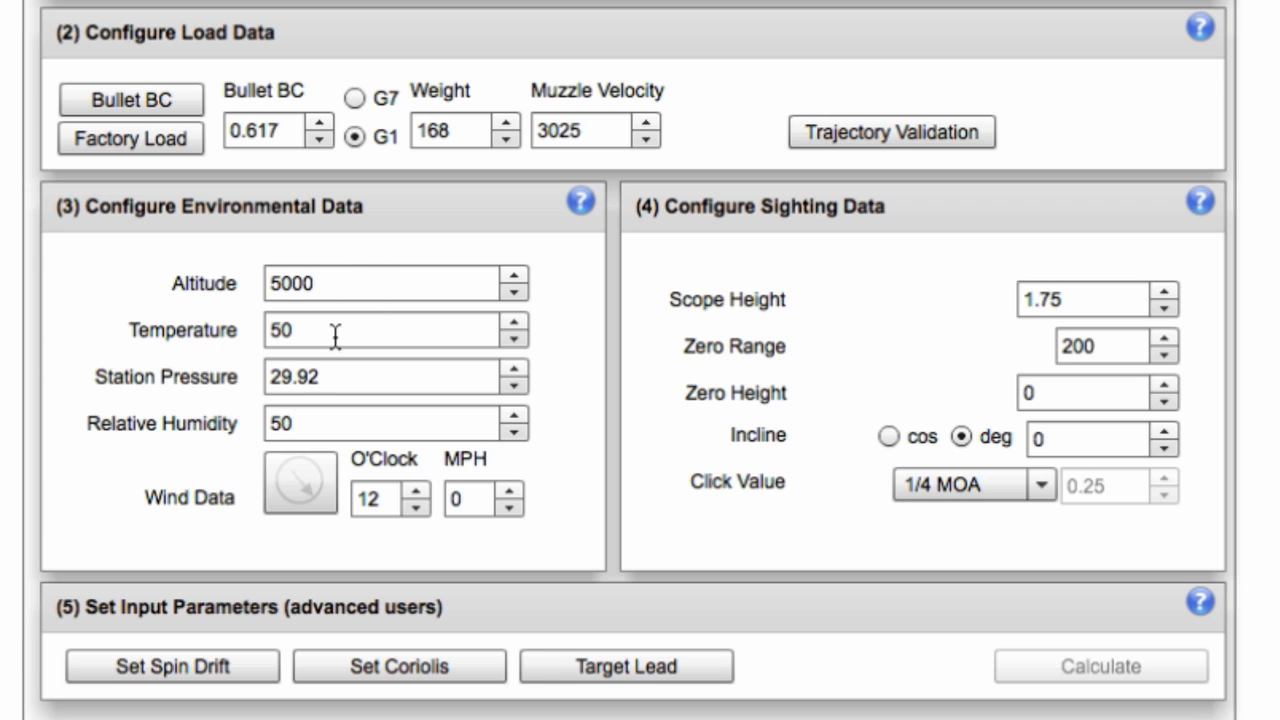
{"action": "mouse_move", "coordinate": [515, 326]}
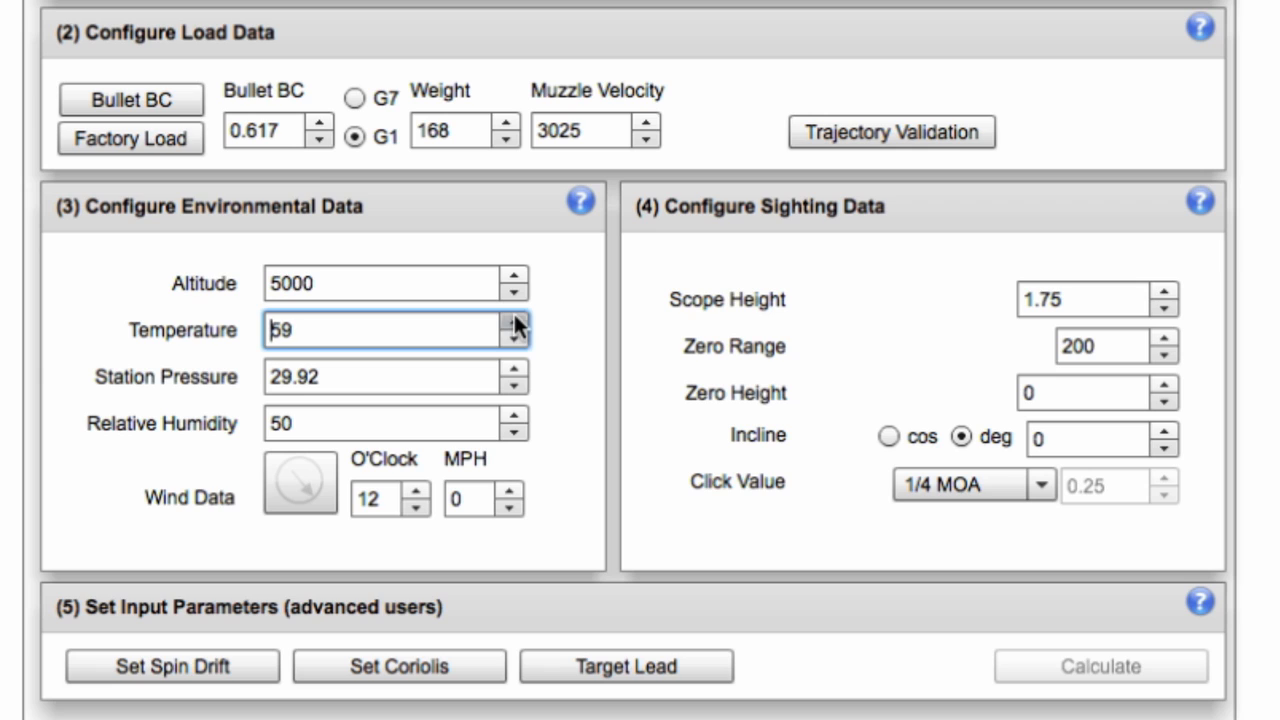
{"action": "mouse_move", "coordinate": [635, 393]}
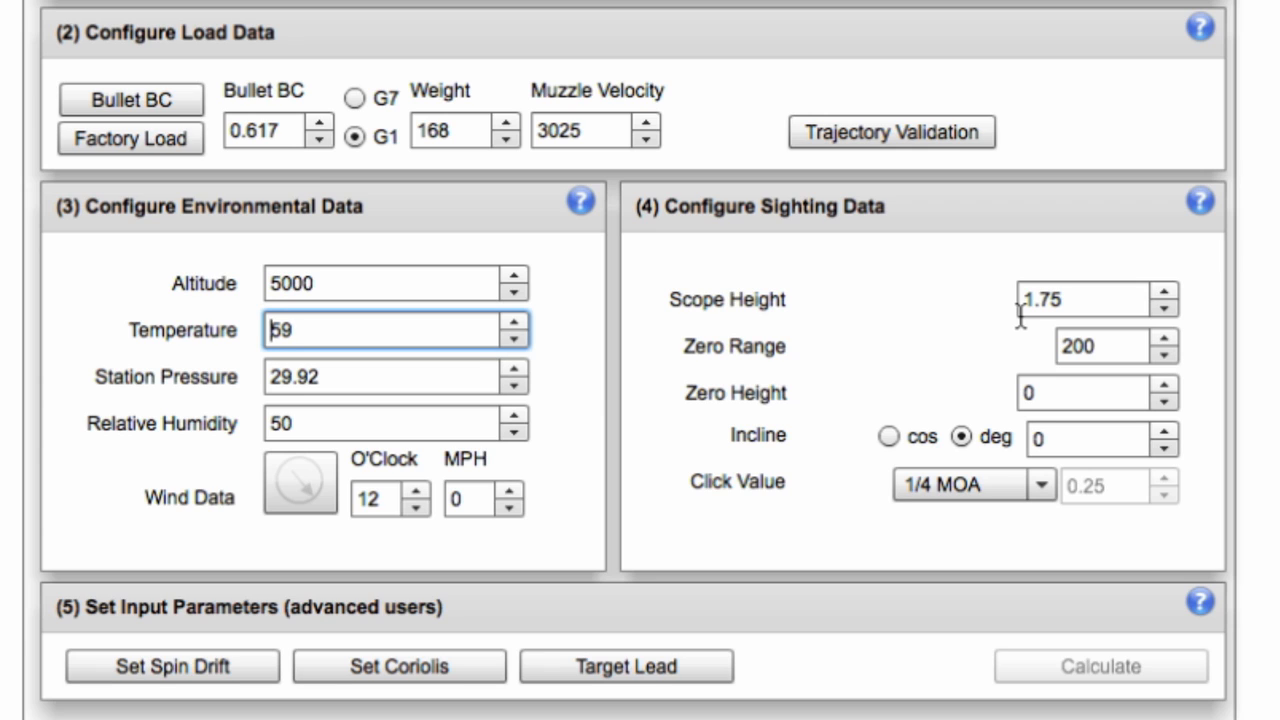
{"action": "mouse_move", "coordinate": [1011, 342]}
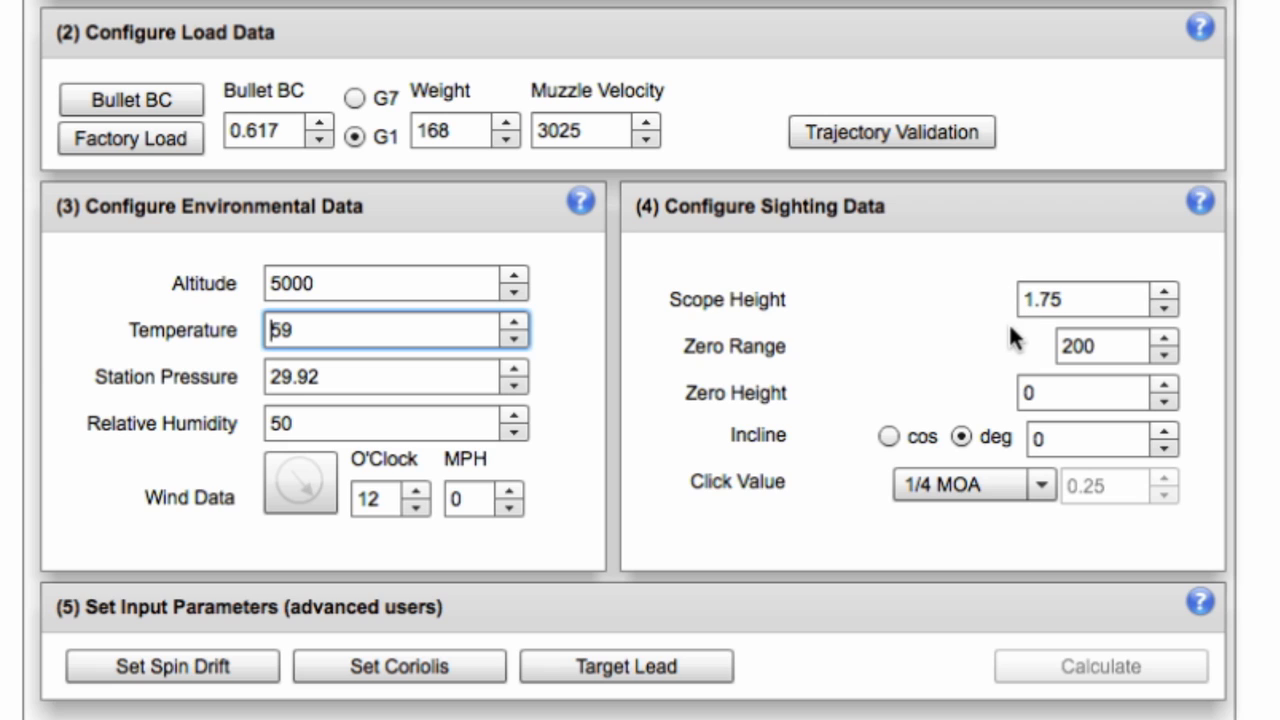
{"action": "mouse_move", "coordinate": [1052, 364]}
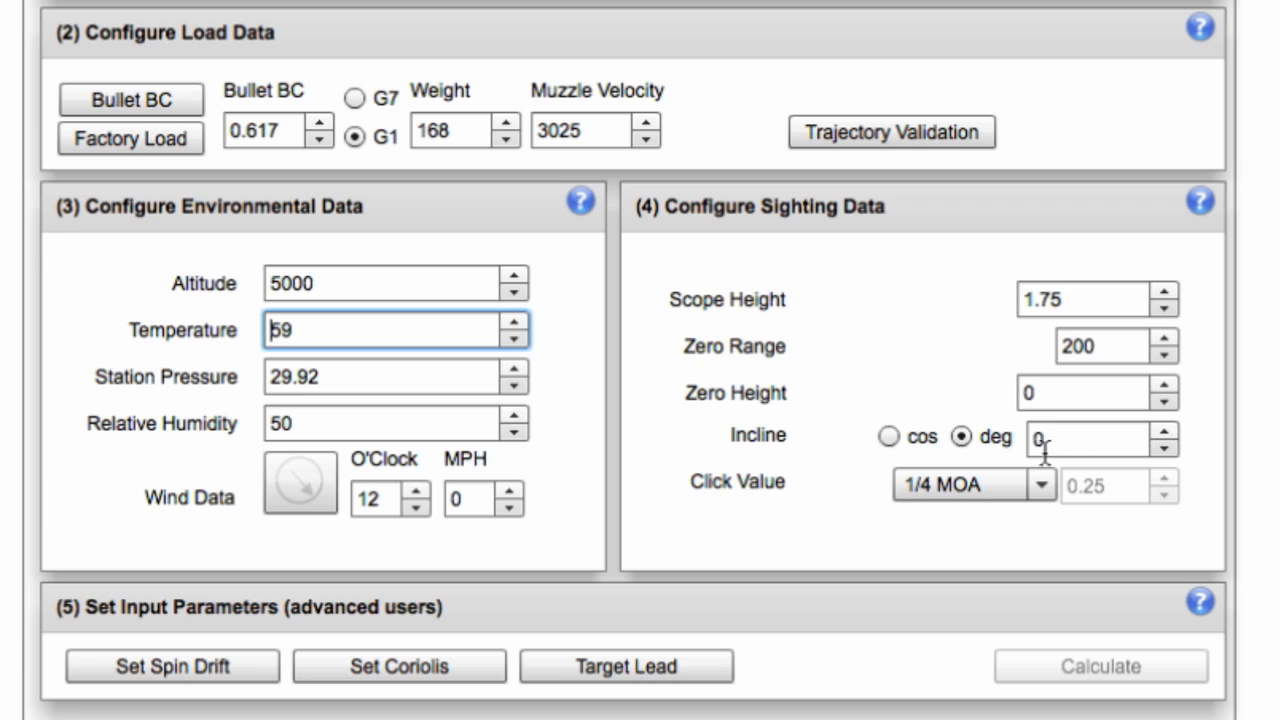
{"action": "mouse_move", "coordinate": [845, 455]}
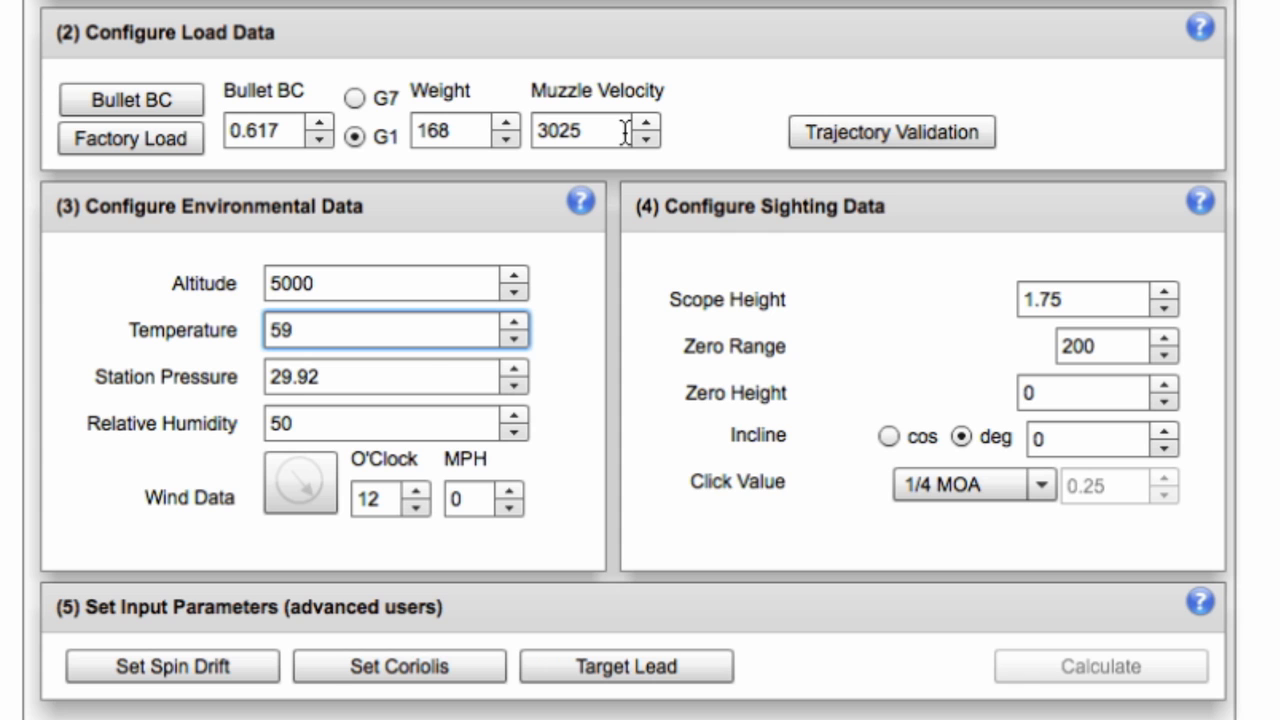
{"action": "mouse_move", "coordinate": [1011, 318]}
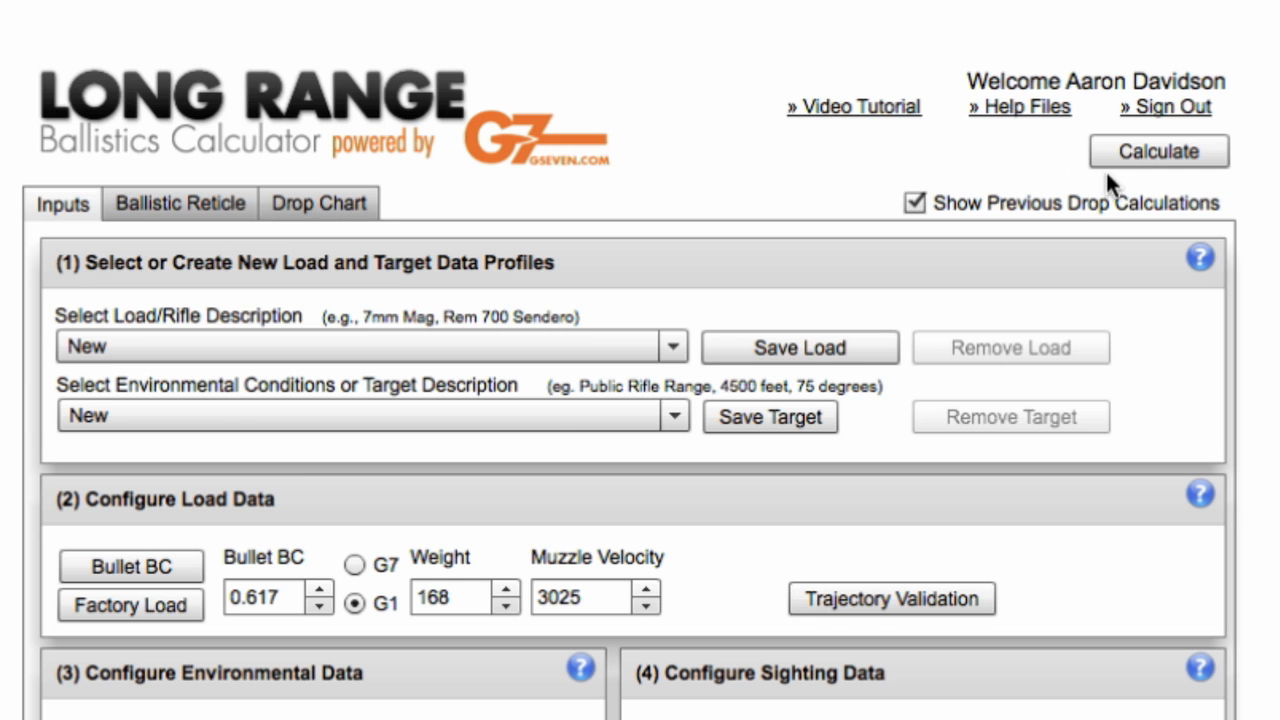
Calculate the drop chart, view drop in inches, then return drop units to MOA
{"action": "left_click", "coordinate": [1159, 151]}
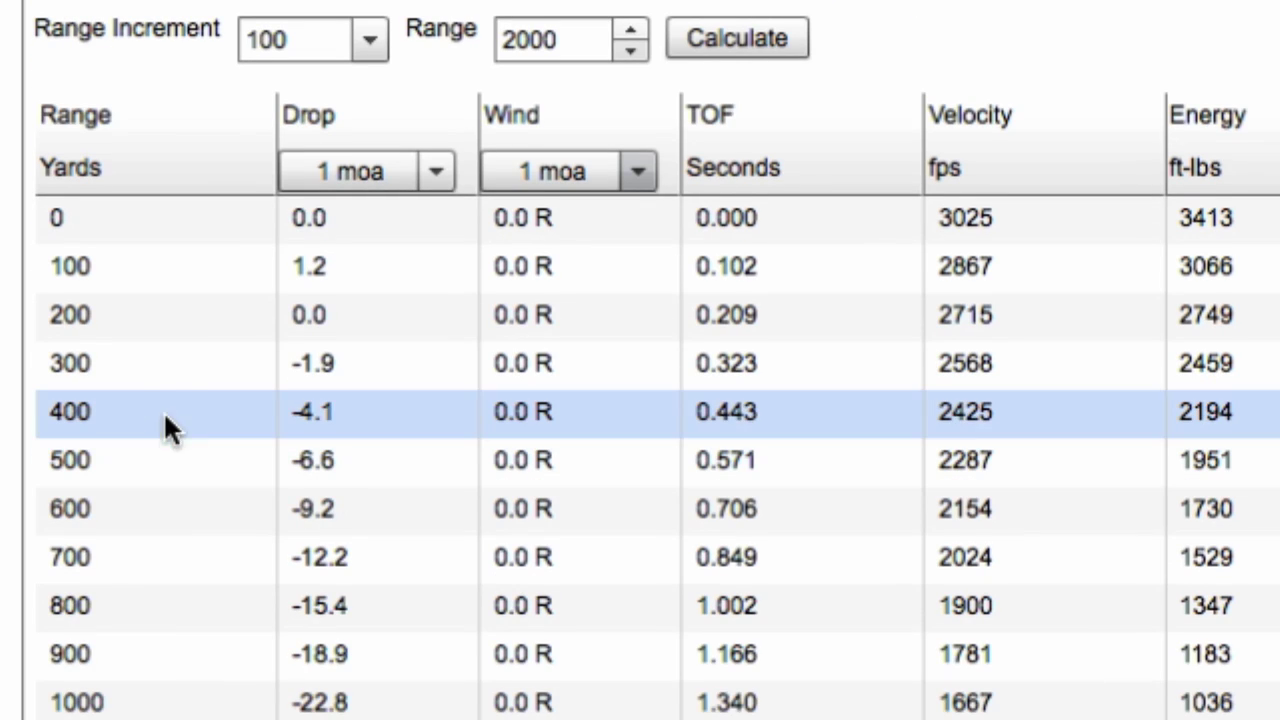
{"action": "mouse_move", "coordinate": [160, 365]}
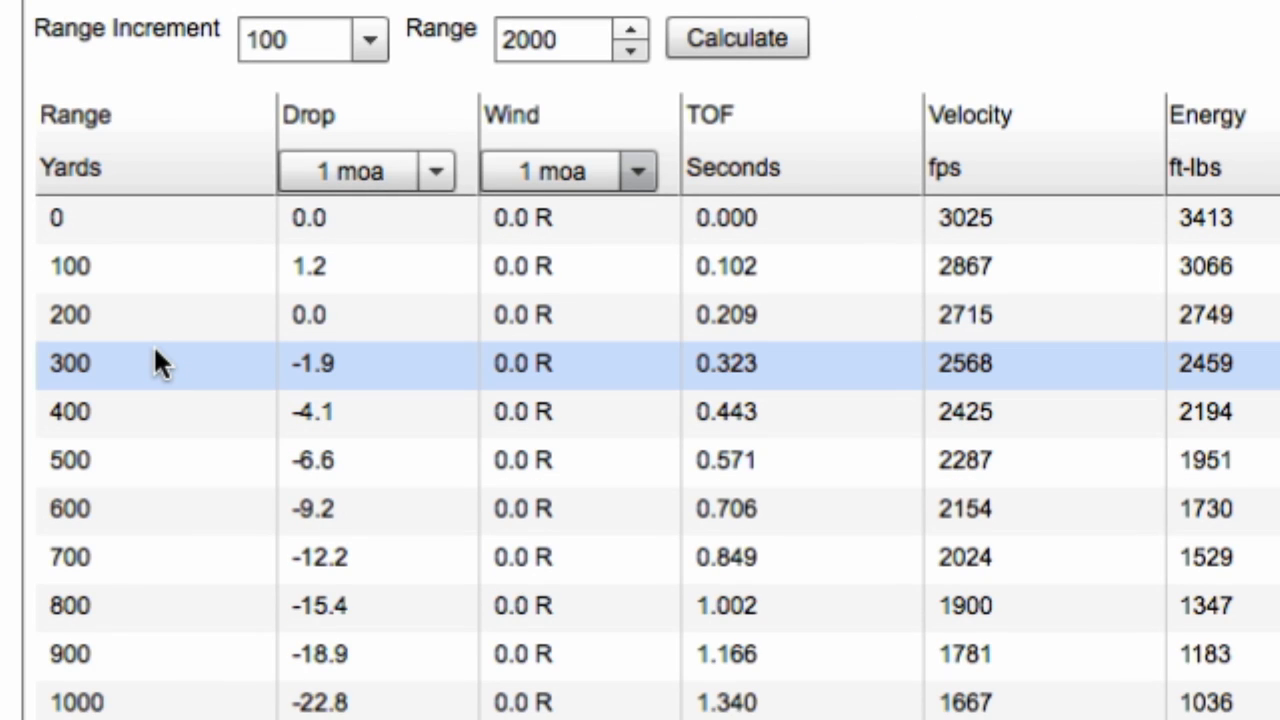
{"action": "mouse_move", "coordinate": [445, 410]}
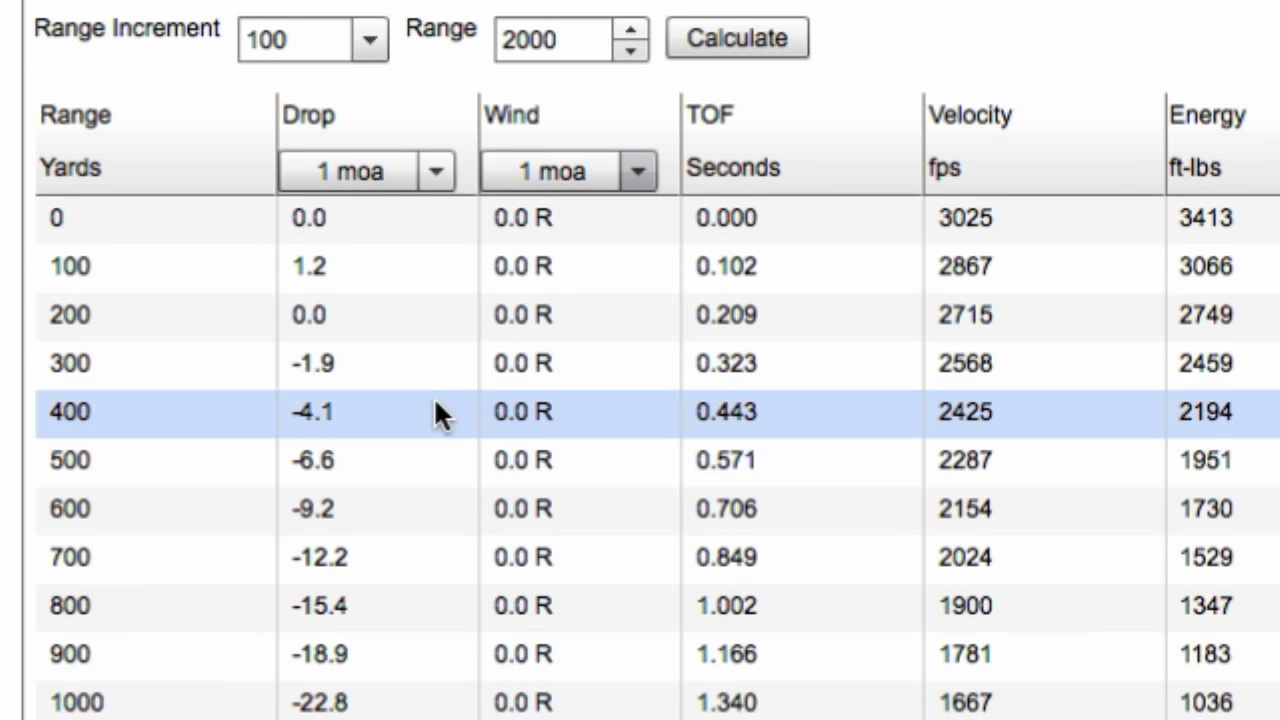
{"action": "left_click", "coordinate": [431, 171]}
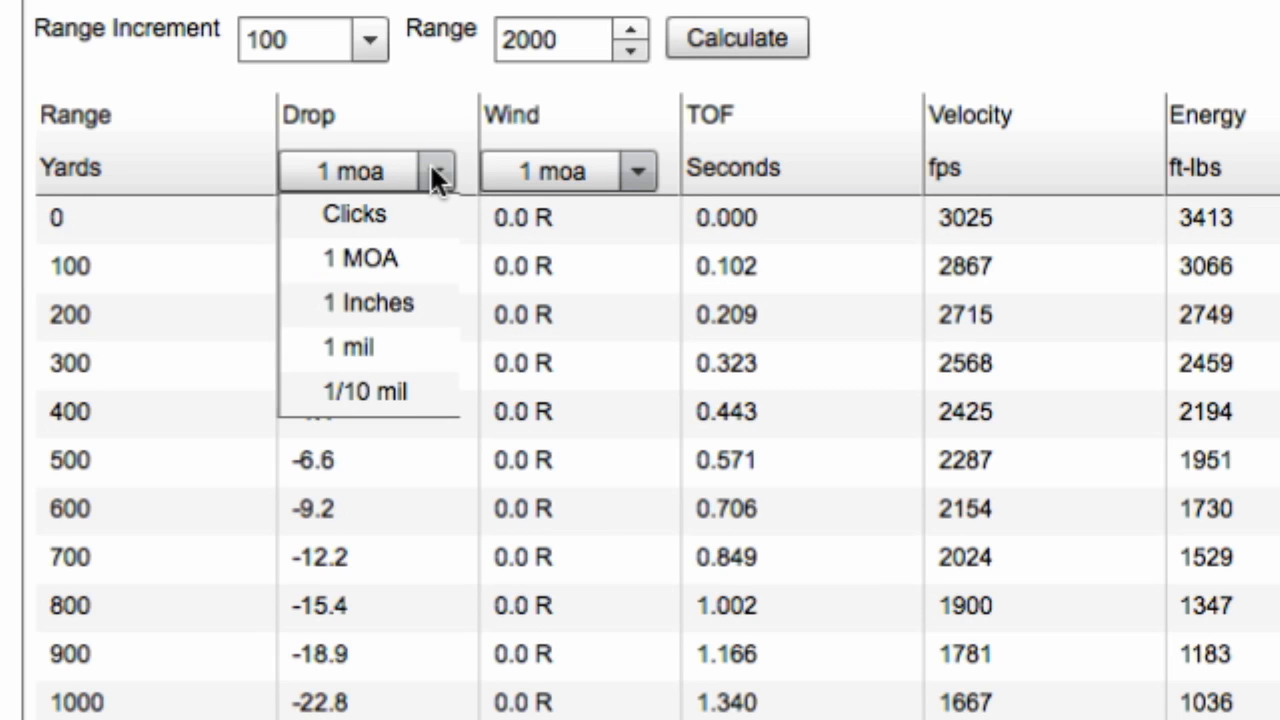
{"action": "left_click", "coordinate": [372, 303]}
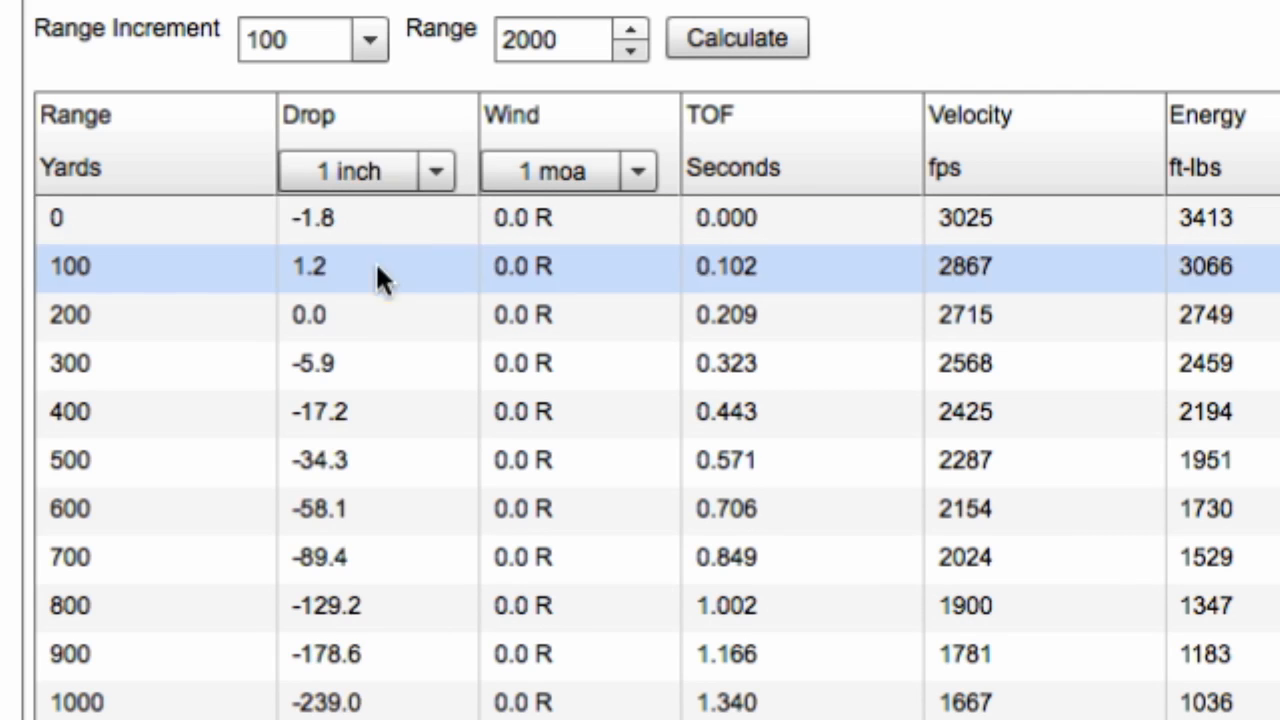
{"action": "left_click", "coordinate": [433, 170]}
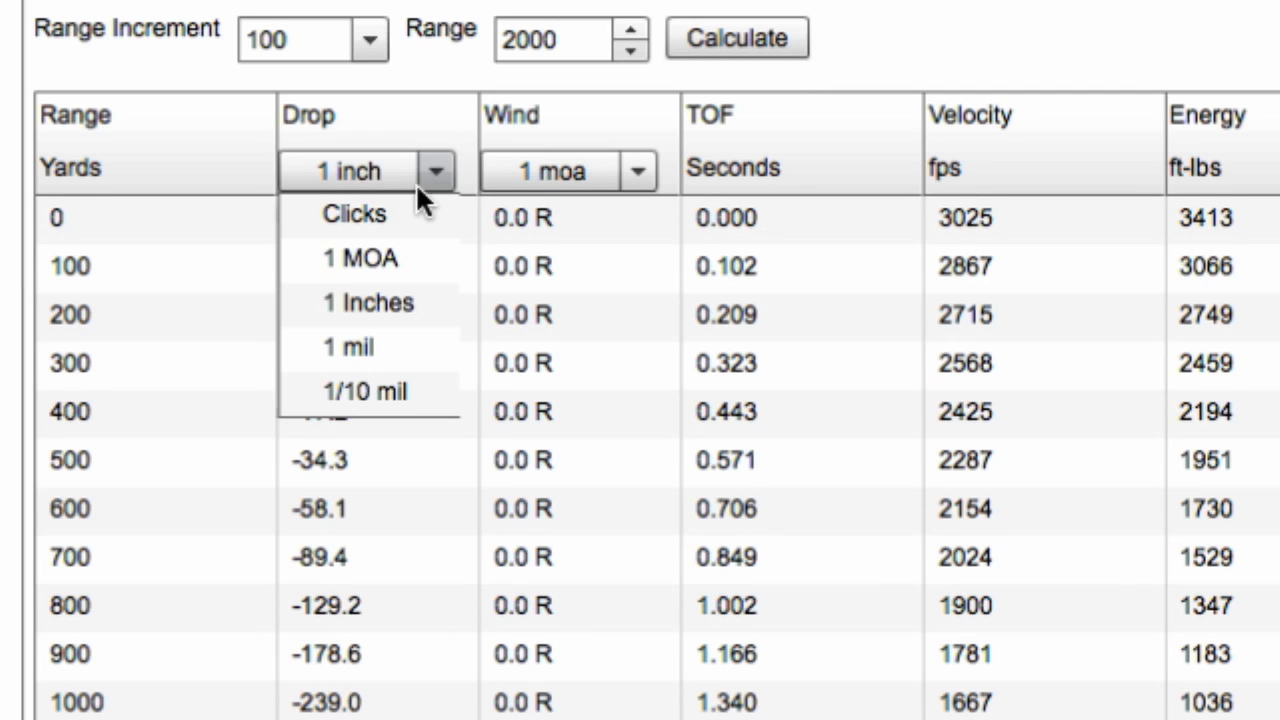
{"action": "left_click", "coordinate": [358, 258]}
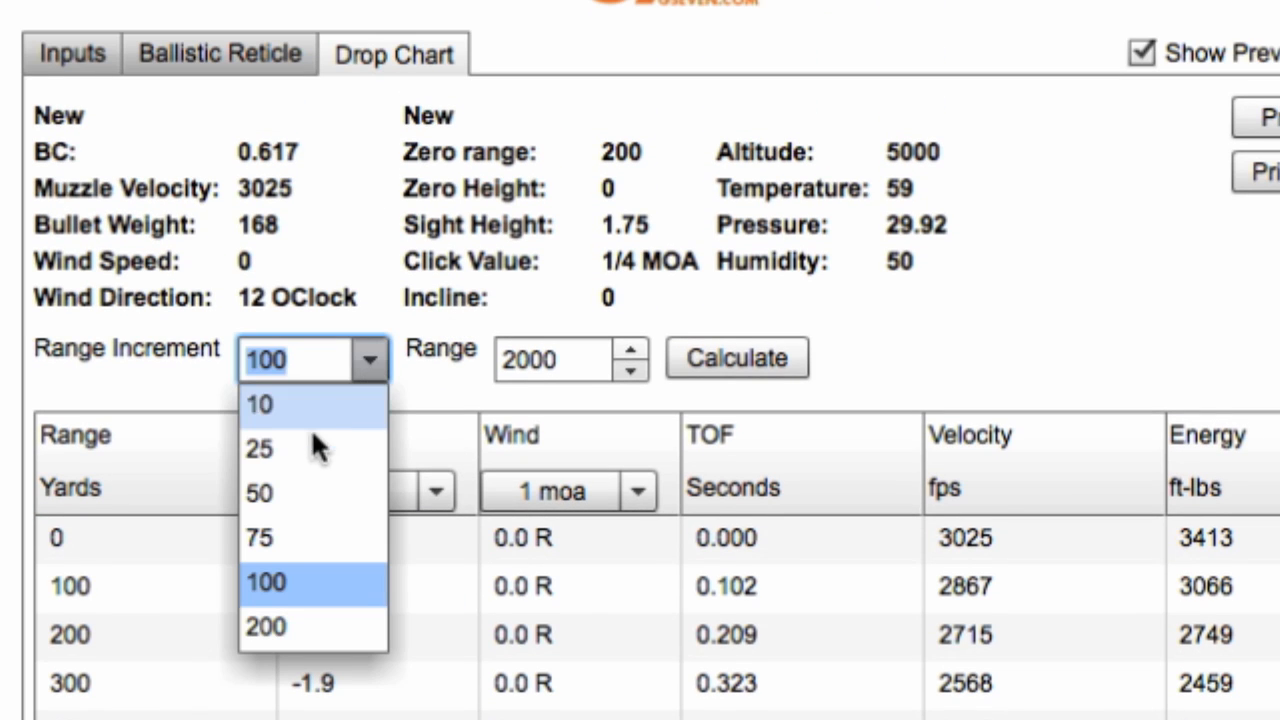
Set the drop chart range increment to 25 yards
{"action": "left_click", "coordinate": [258, 448]}
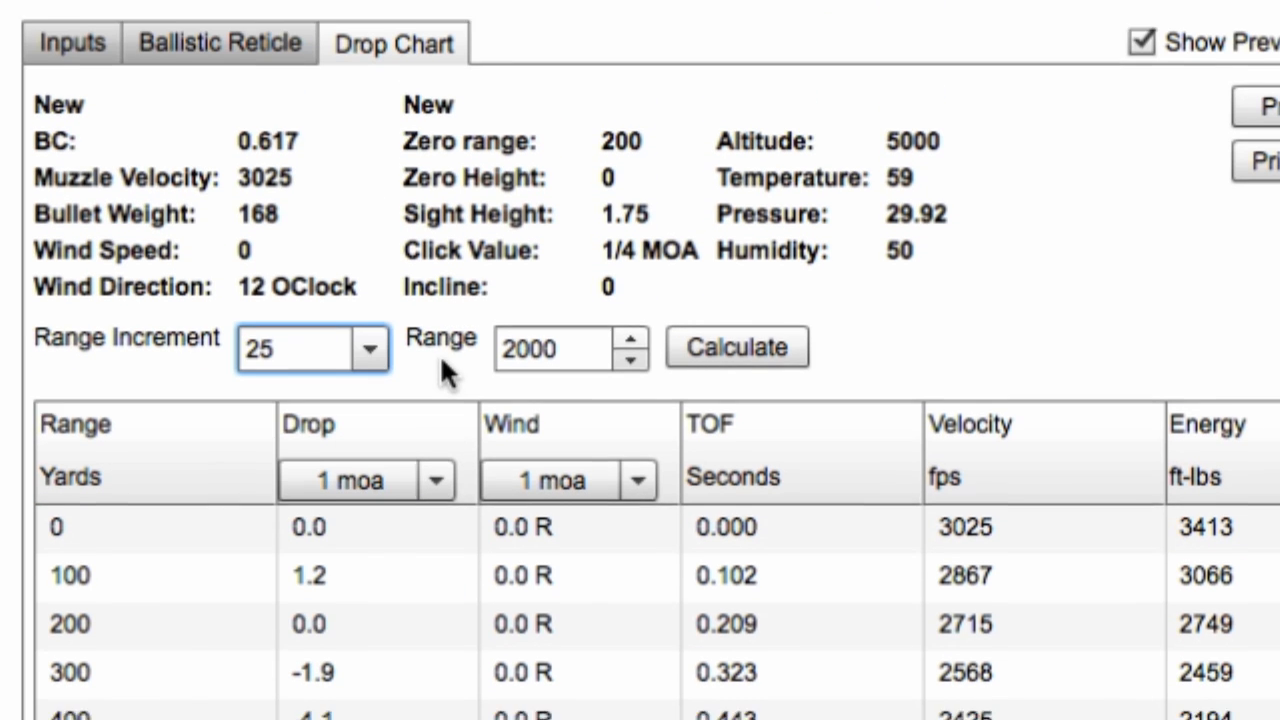
{"action": "scroll", "scroll_direction": "down", "scroll_amount": 3}
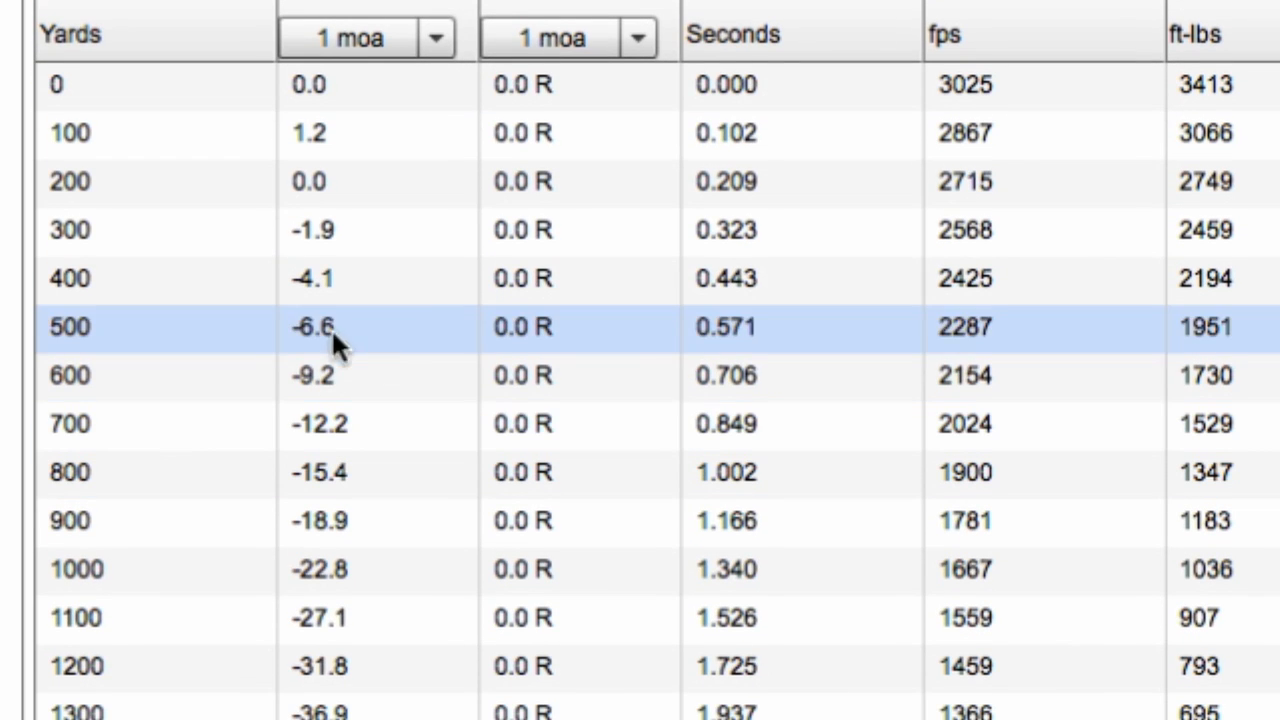
{"action": "scroll", "scroll_direction": "up", "scroll_amount": 3}
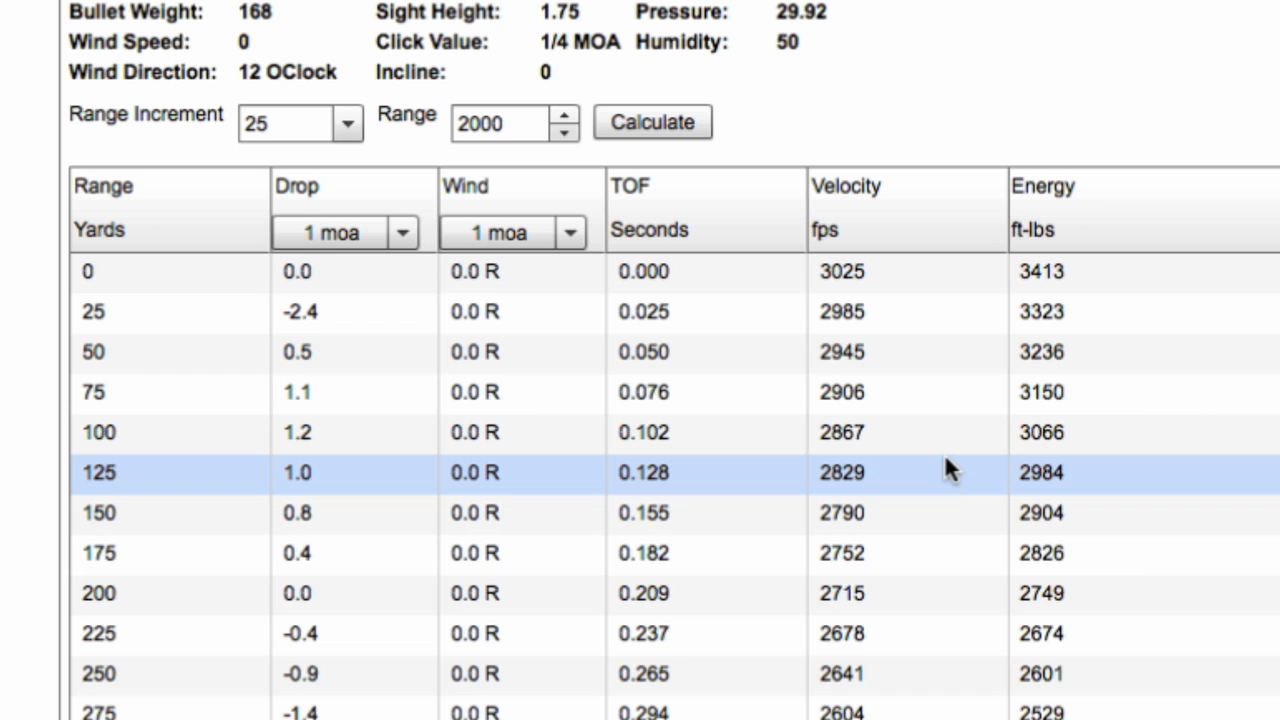
{"action": "scroll", "scroll_direction": "up", "scroll_amount": 3}
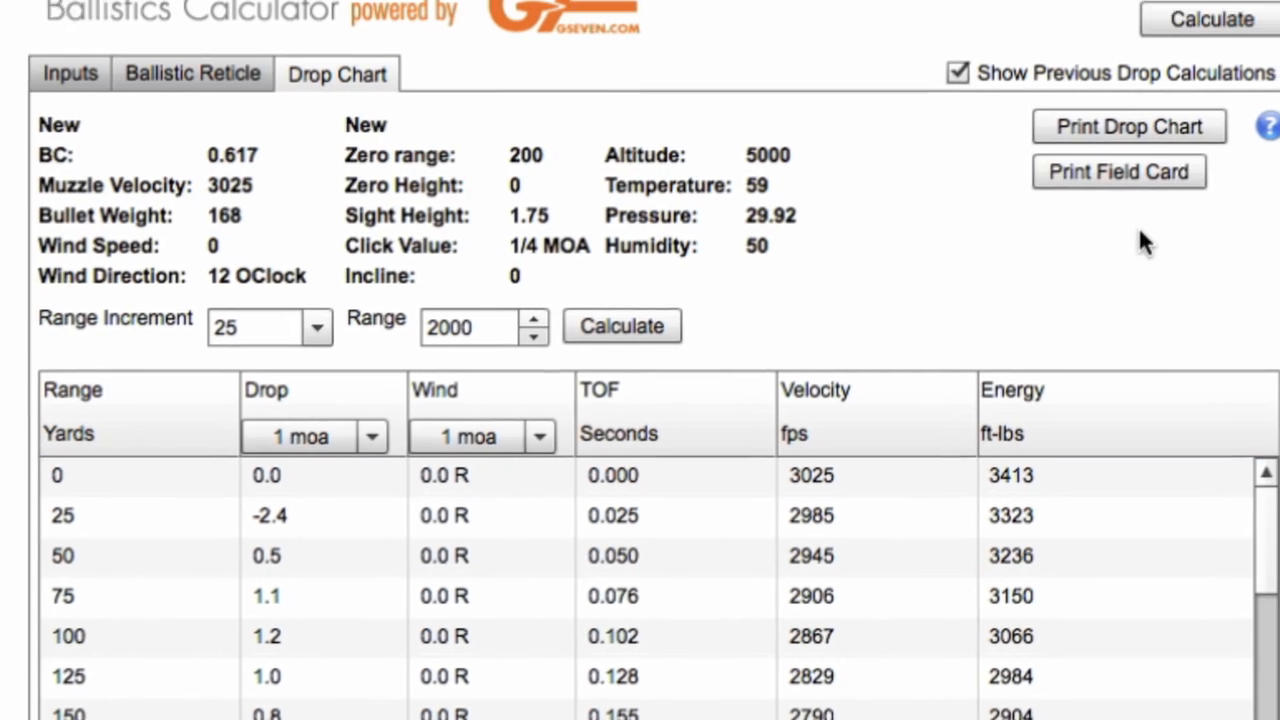
Open the field card print settings and set the card temperature to 70
{"action": "left_click", "coordinate": [1118, 171]}
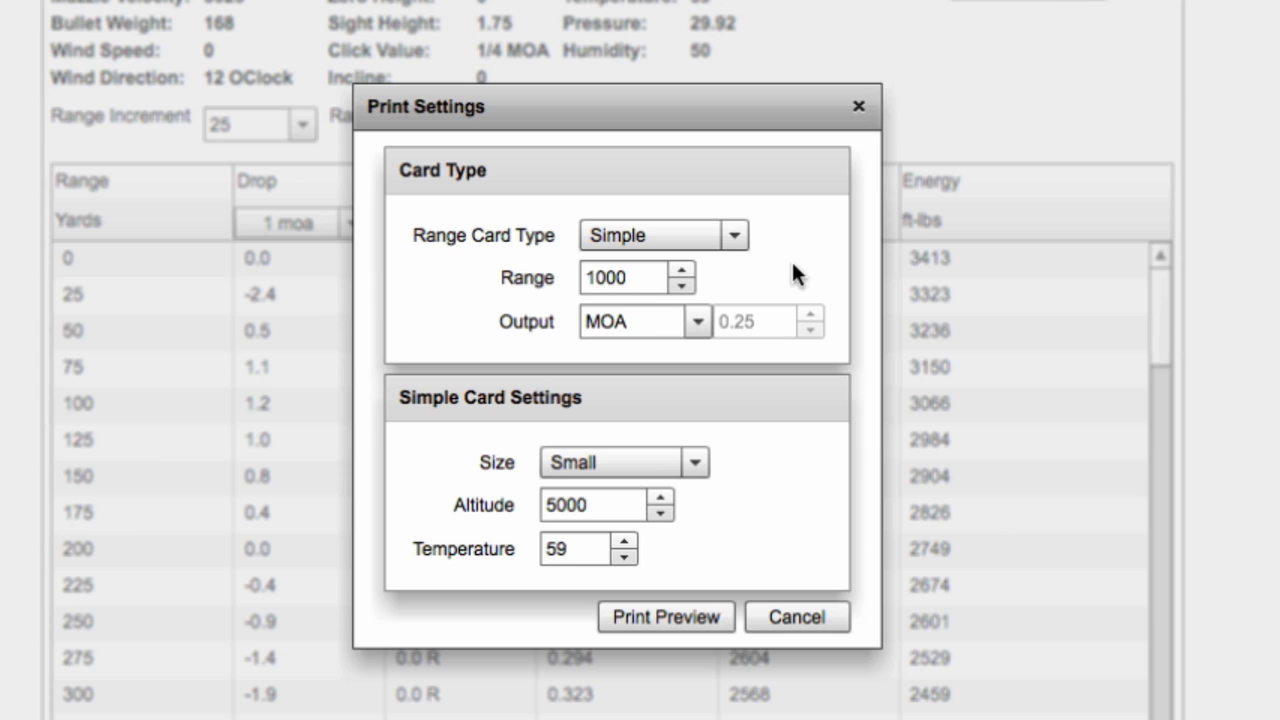
{"action": "mouse_move", "coordinate": [770, 365]}
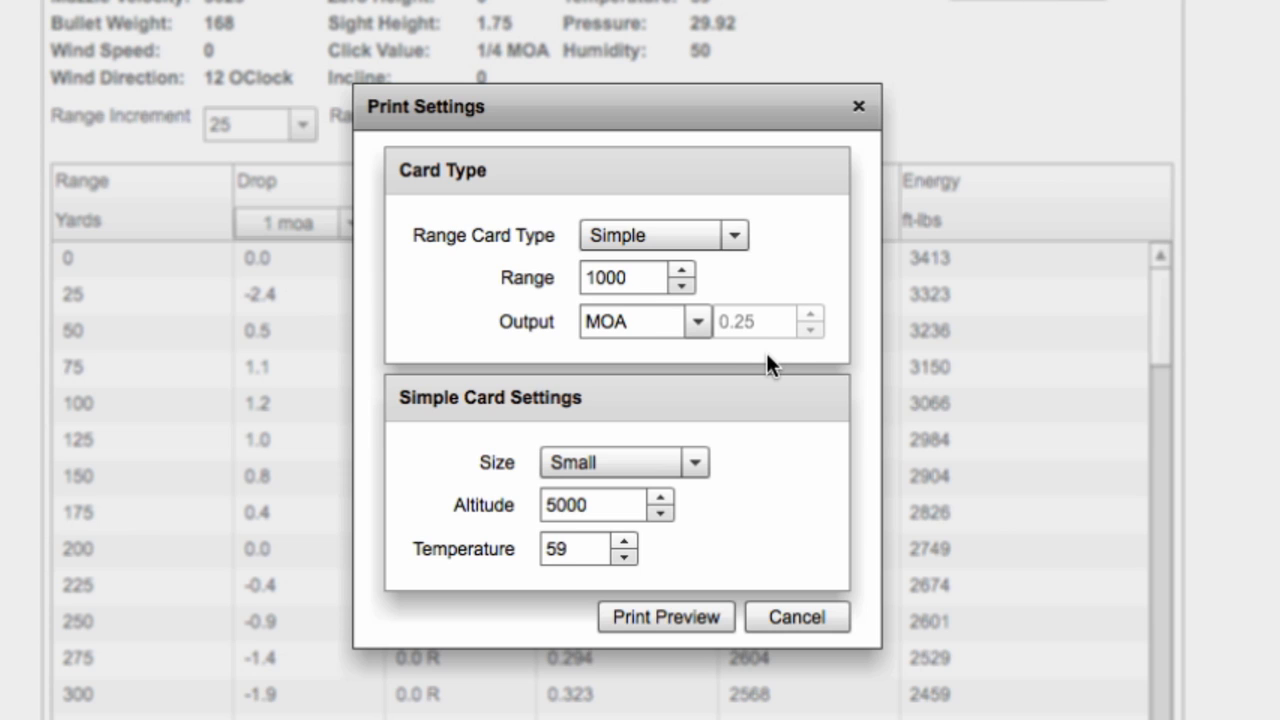
{"action": "mouse_move", "coordinate": [782, 350]}
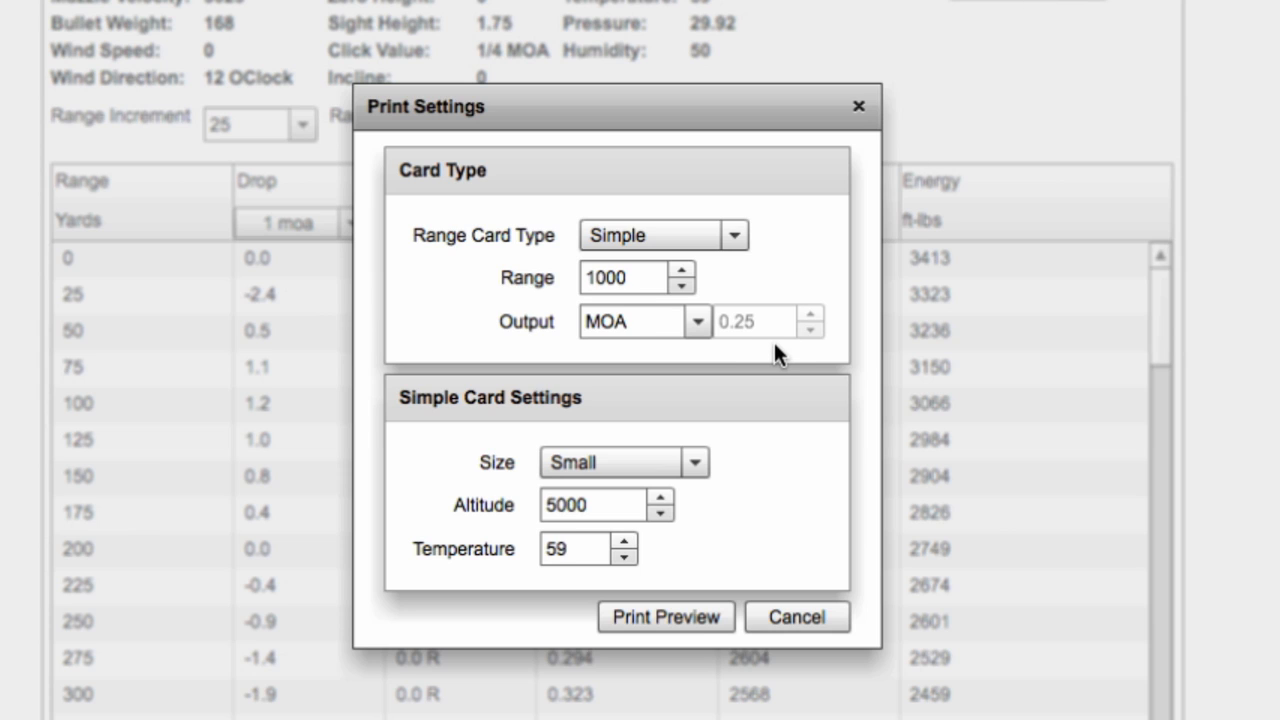
{"action": "mouse_move", "coordinate": [824, 329]}
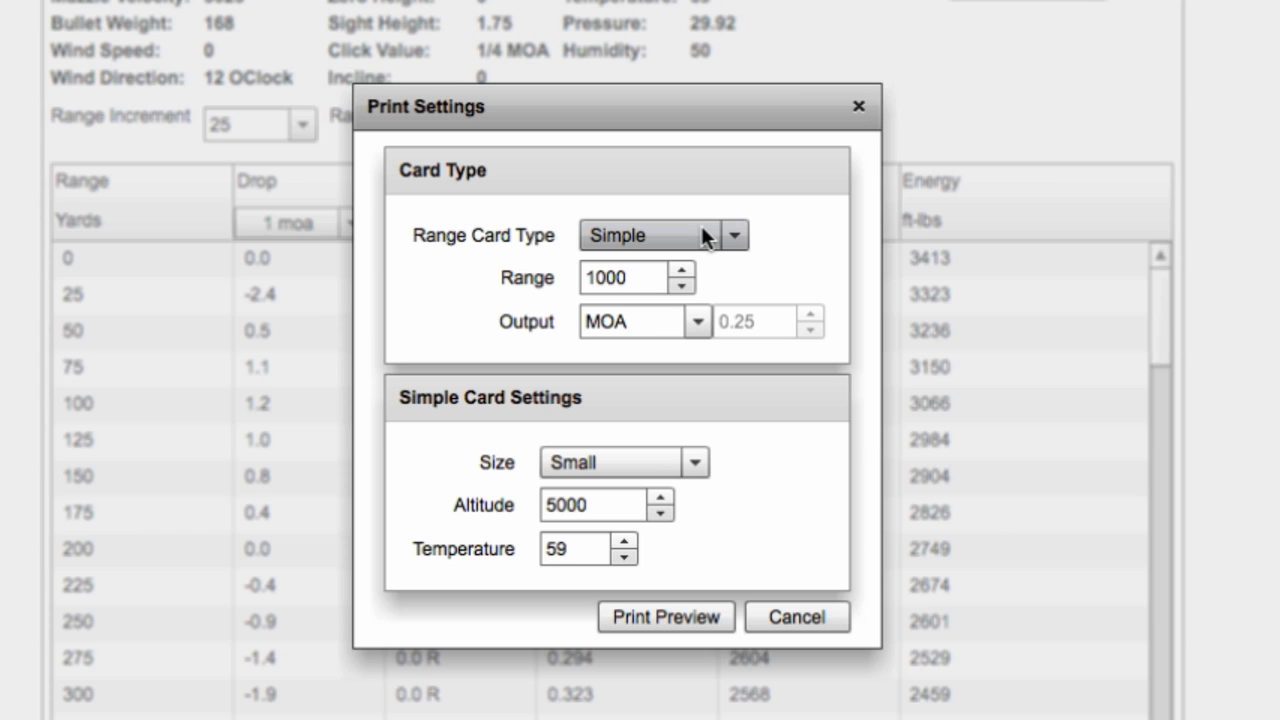
{"action": "mouse_move", "coordinate": [665, 265]}
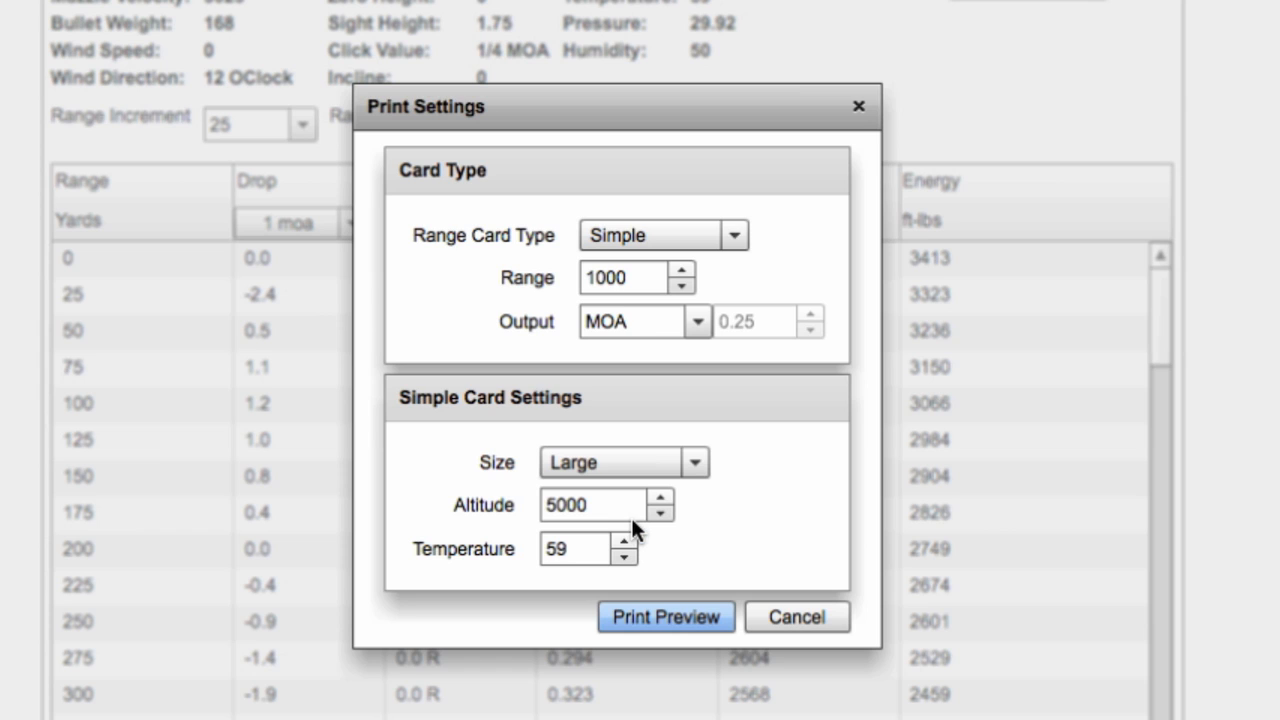
{"action": "left_click", "coordinate": [585, 549]}
{"action": "type", "text": "70"}
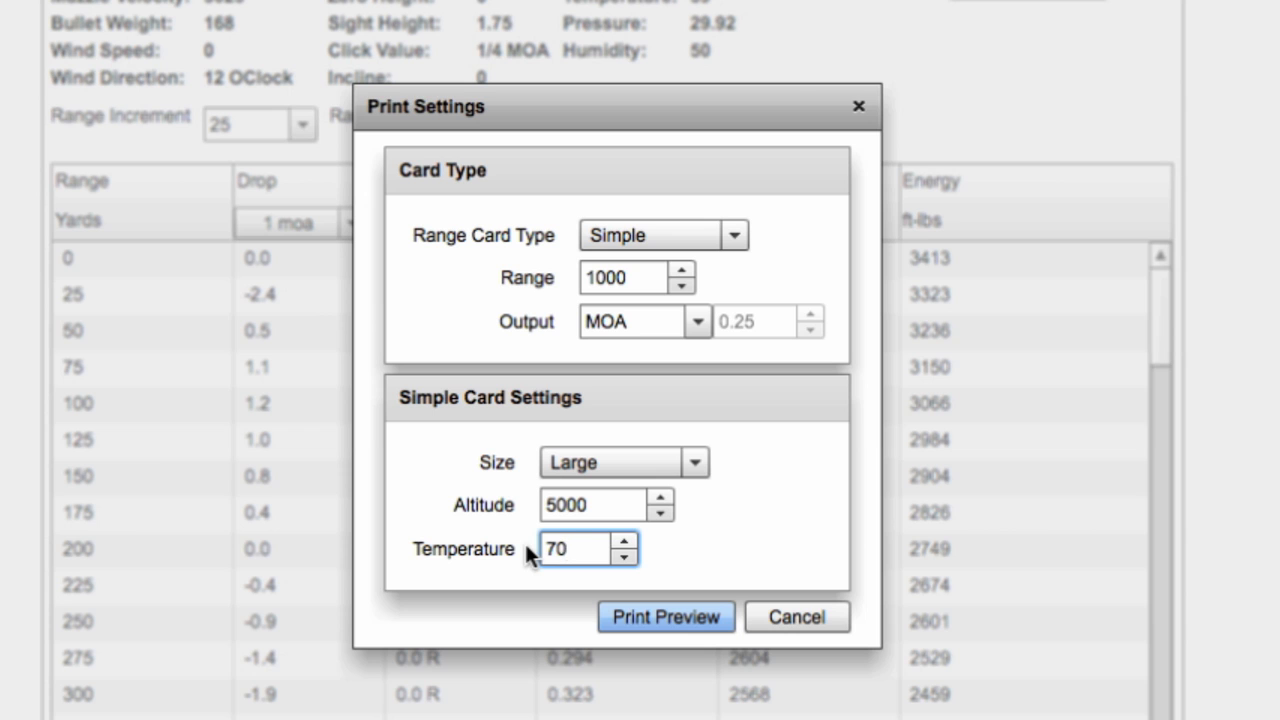
{"action": "left_click", "coordinate": [664, 616]}
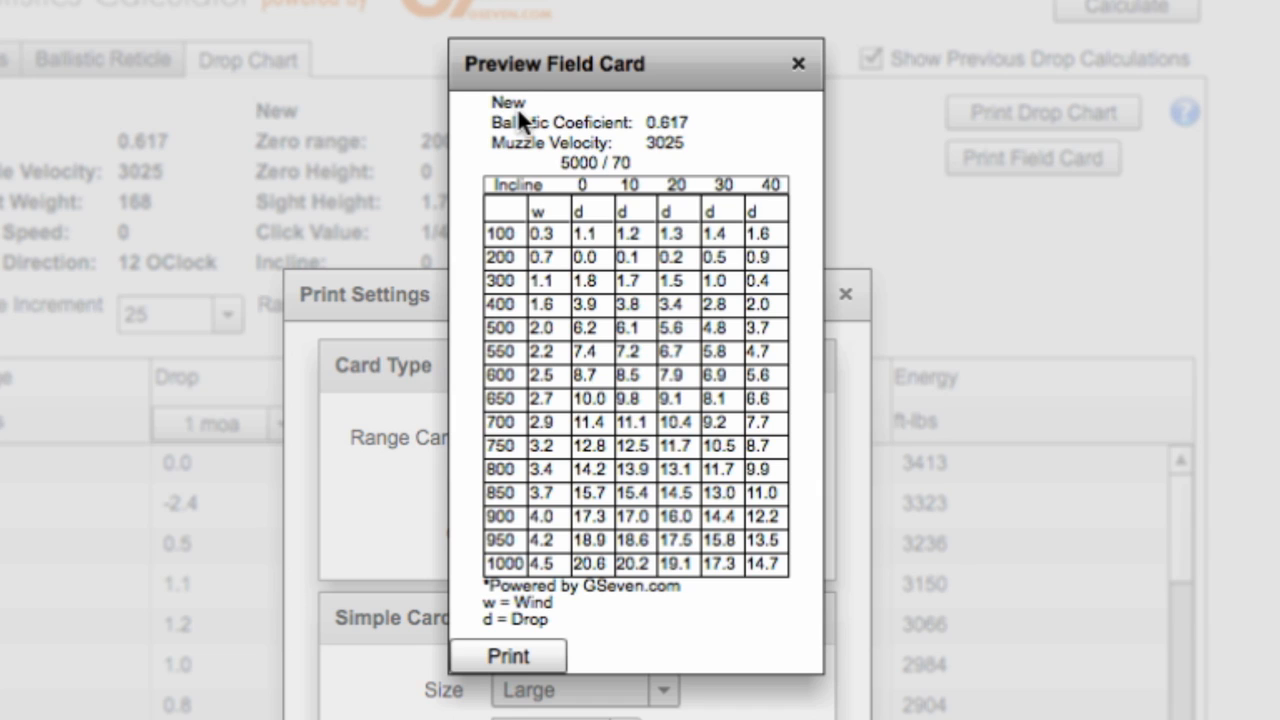
{"action": "mouse_move", "coordinate": [678, 147]}
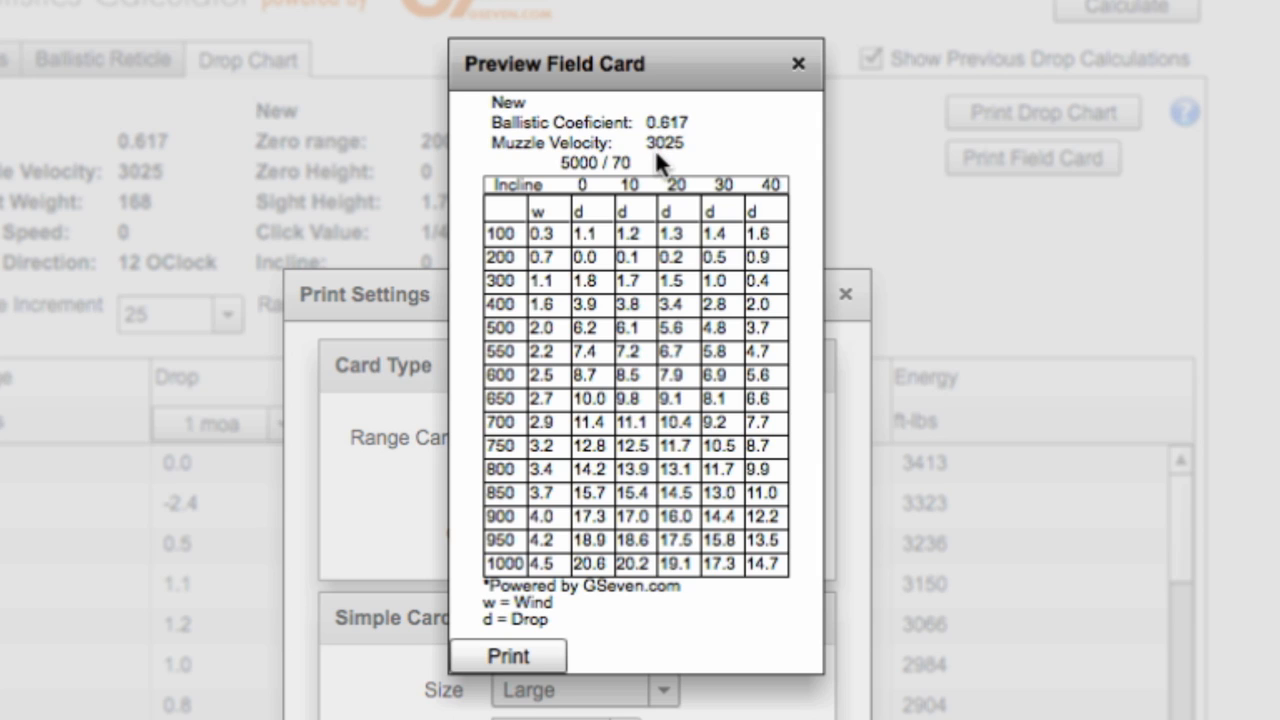
{"action": "mouse_move", "coordinate": [532, 615]}
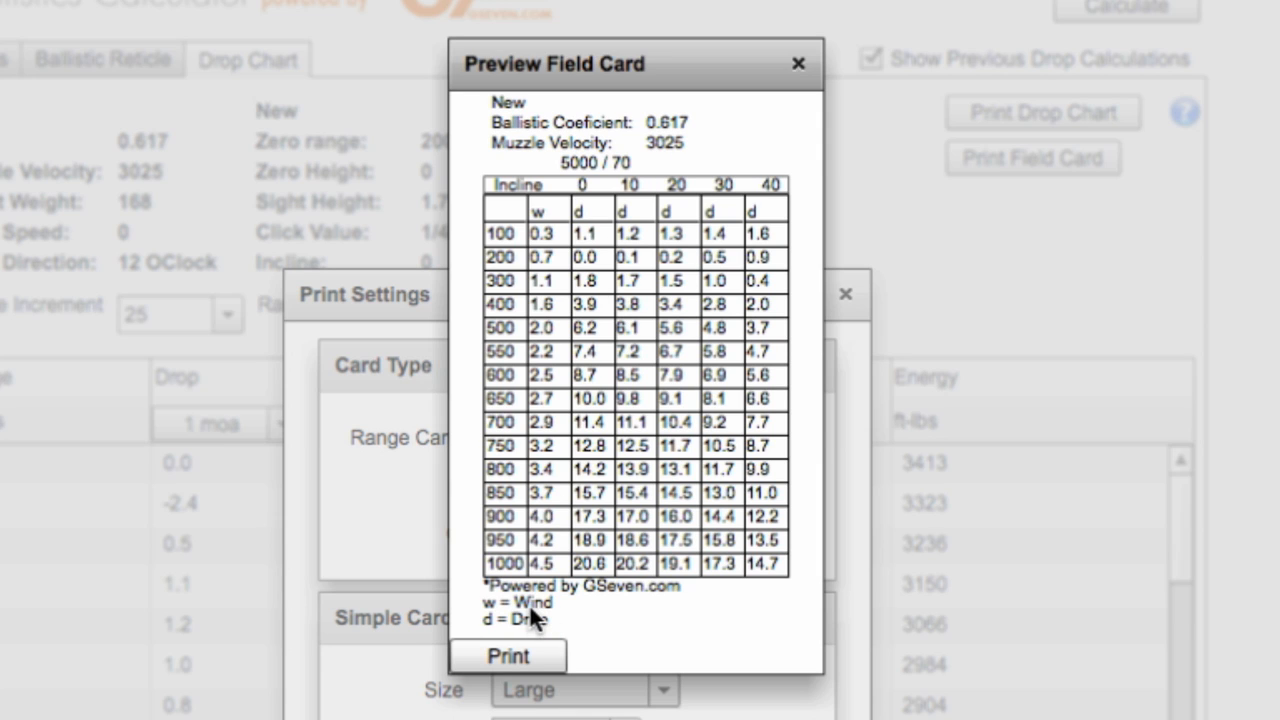
{"action": "mouse_move", "coordinate": [497, 637]}
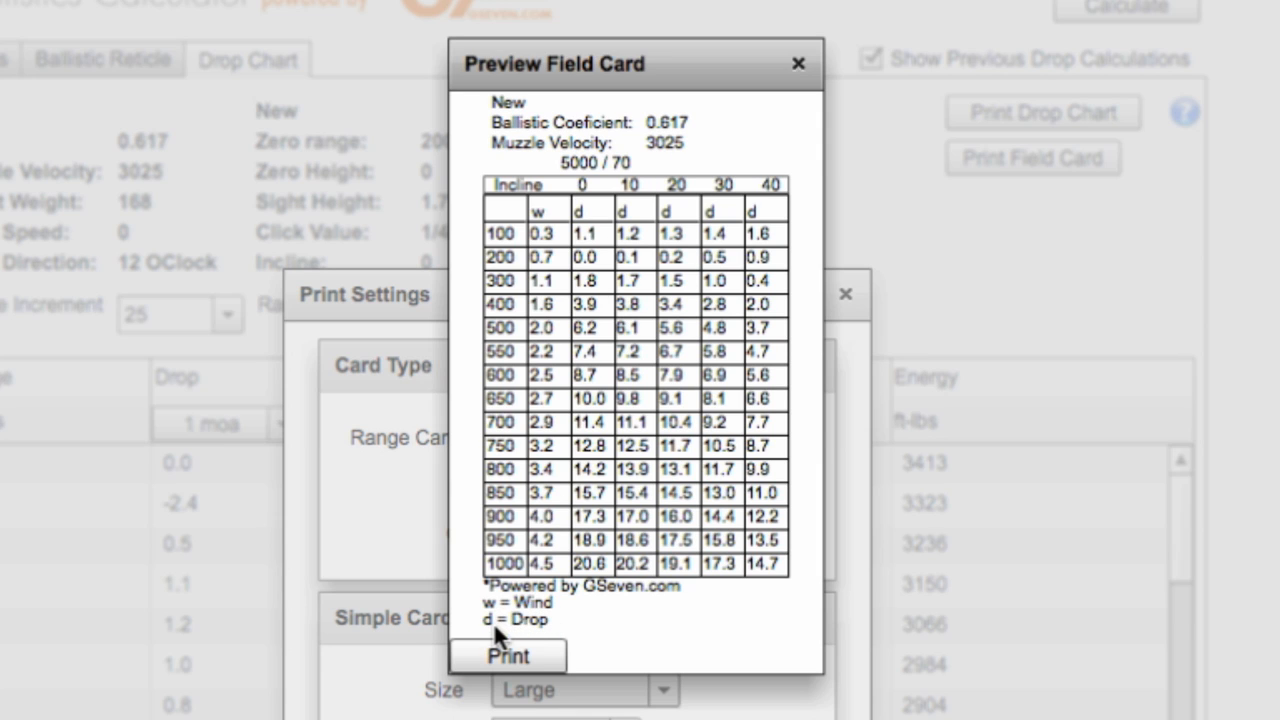
{"action": "mouse_move", "coordinate": [603, 338]}
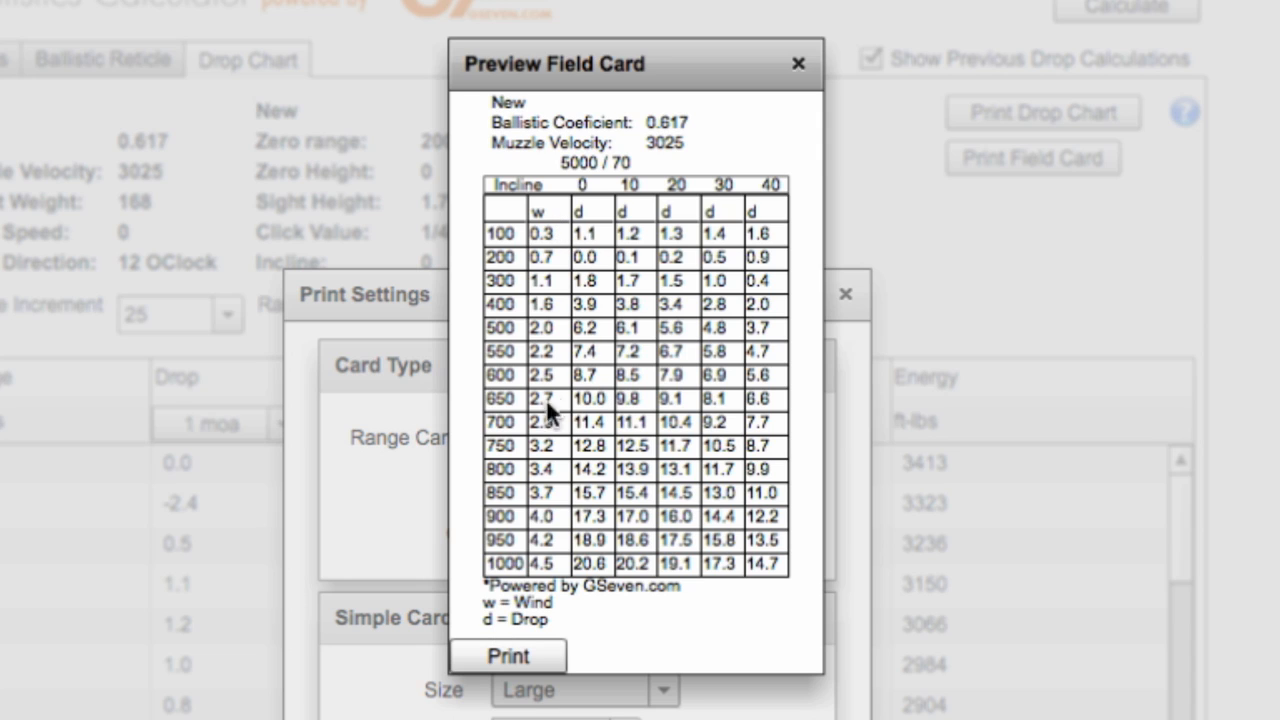
{"action": "mouse_move", "coordinate": [550, 569]}
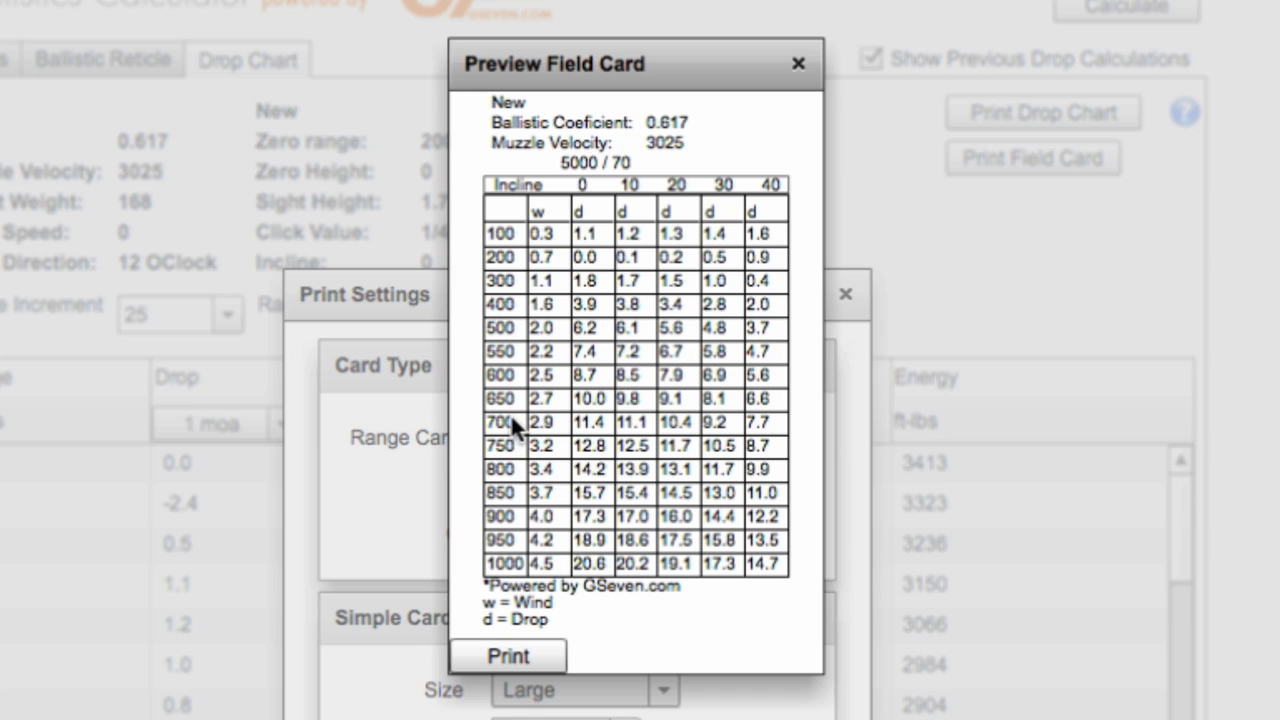
{"action": "mouse_move", "coordinate": [552, 431]}
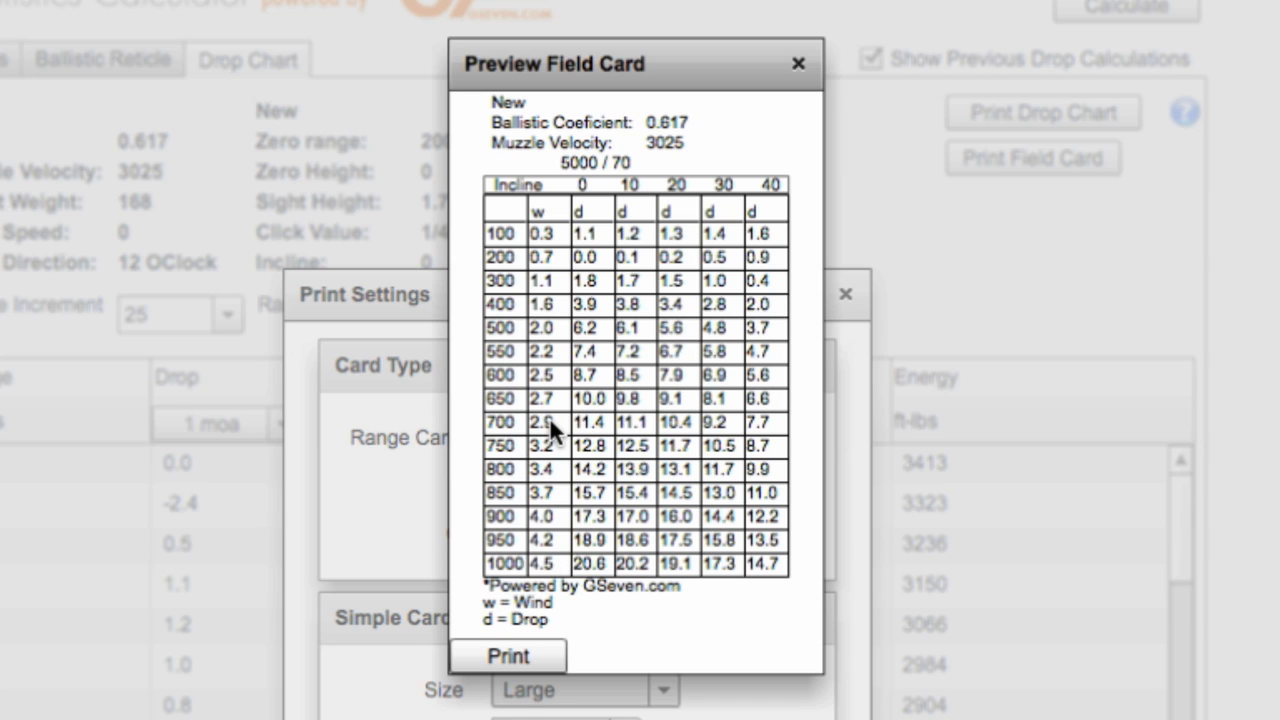
{"action": "mouse_move", "coordinate": [603, 218]}
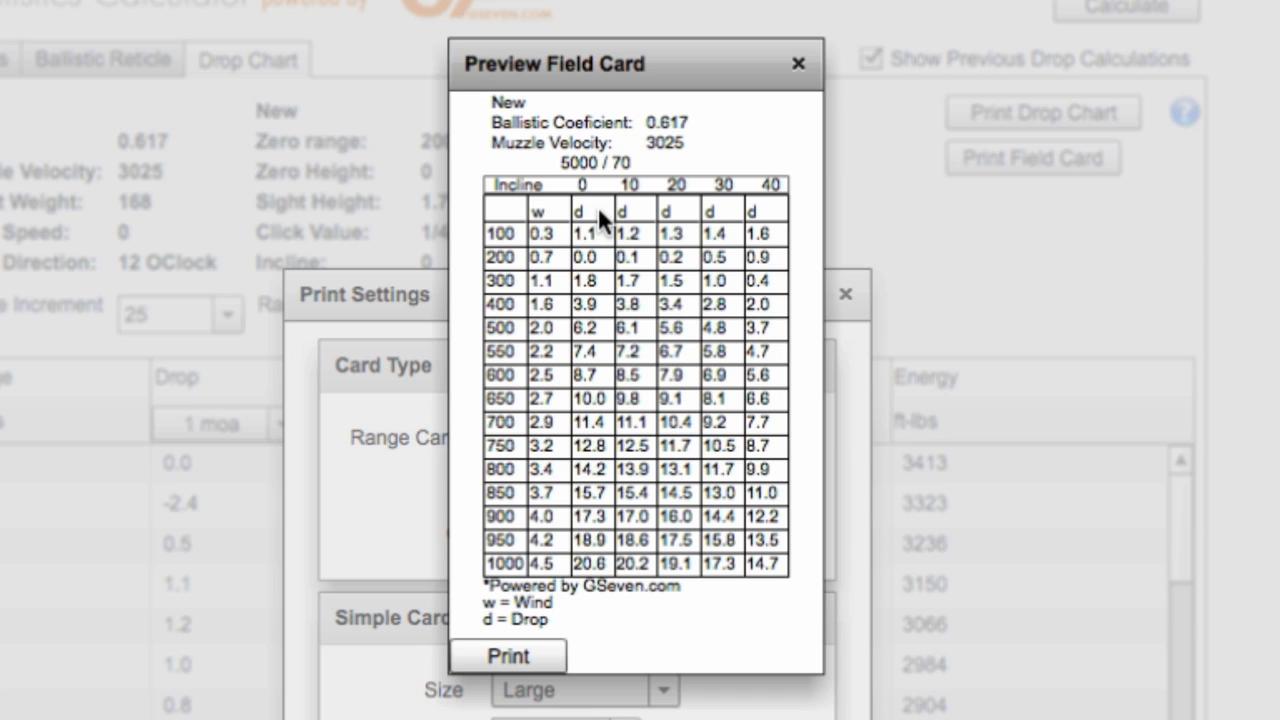
{"action": "mouse_move", "coordinate": [777, 213]}
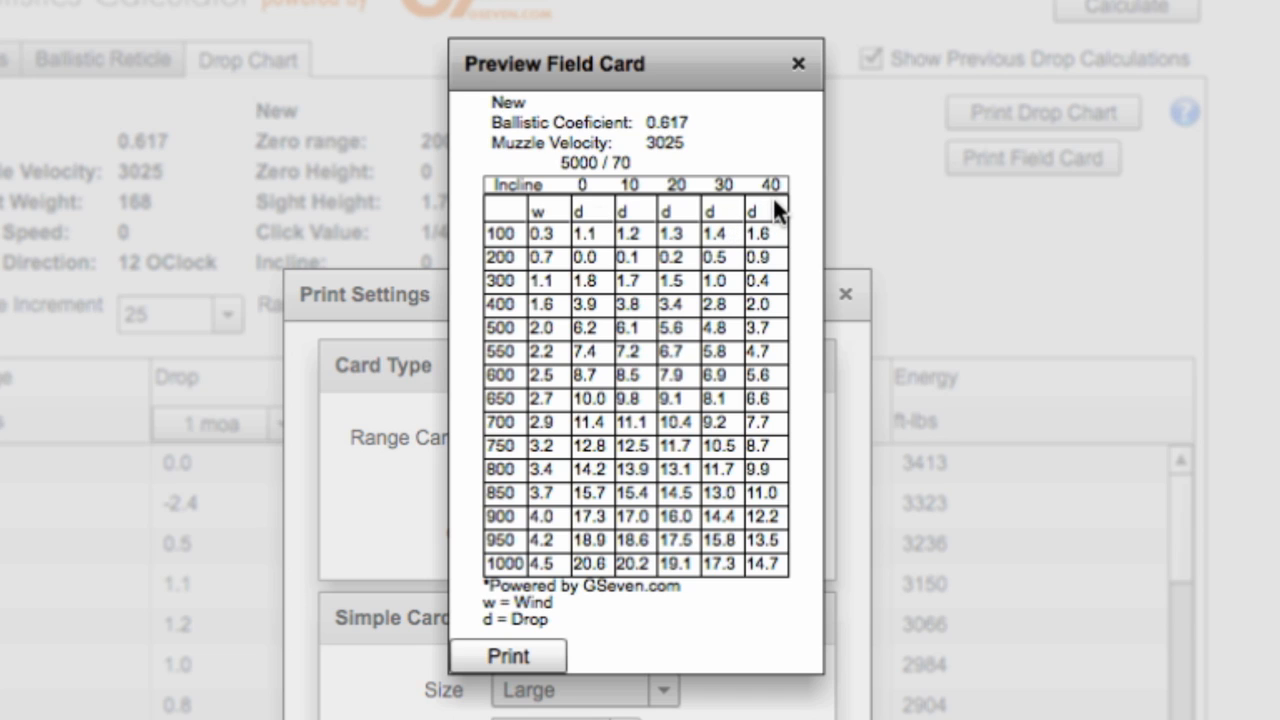
{"action": "mouse_move", "coordinate": [745, 230]}
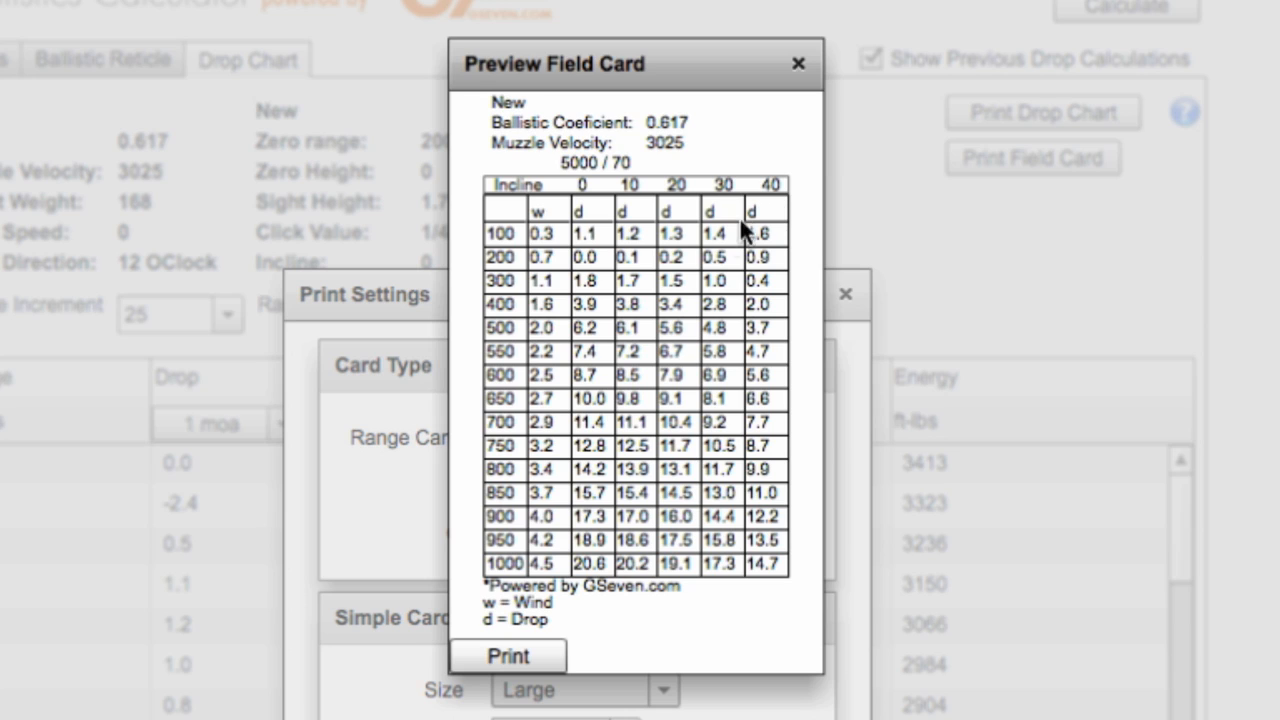
{"action": "mouse_move", "coordinate": [665, 455]}
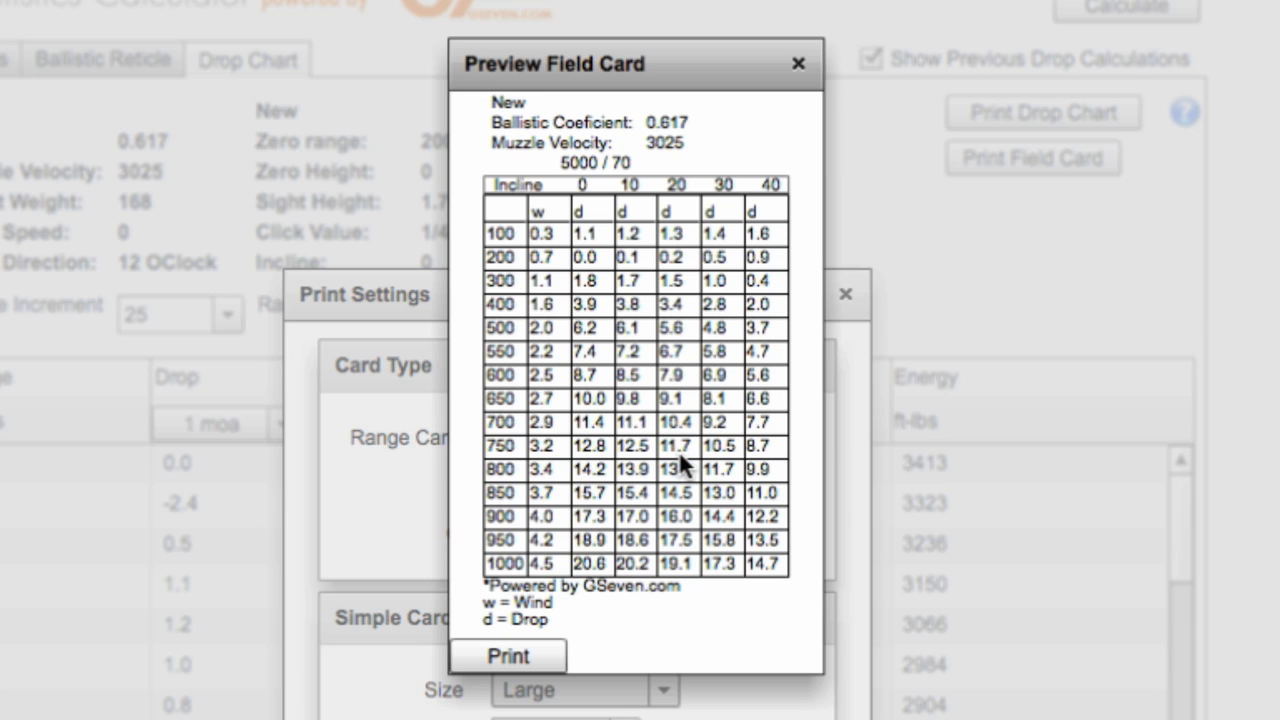
{"action": "mouse_move", "coordinate": [550, 457]}
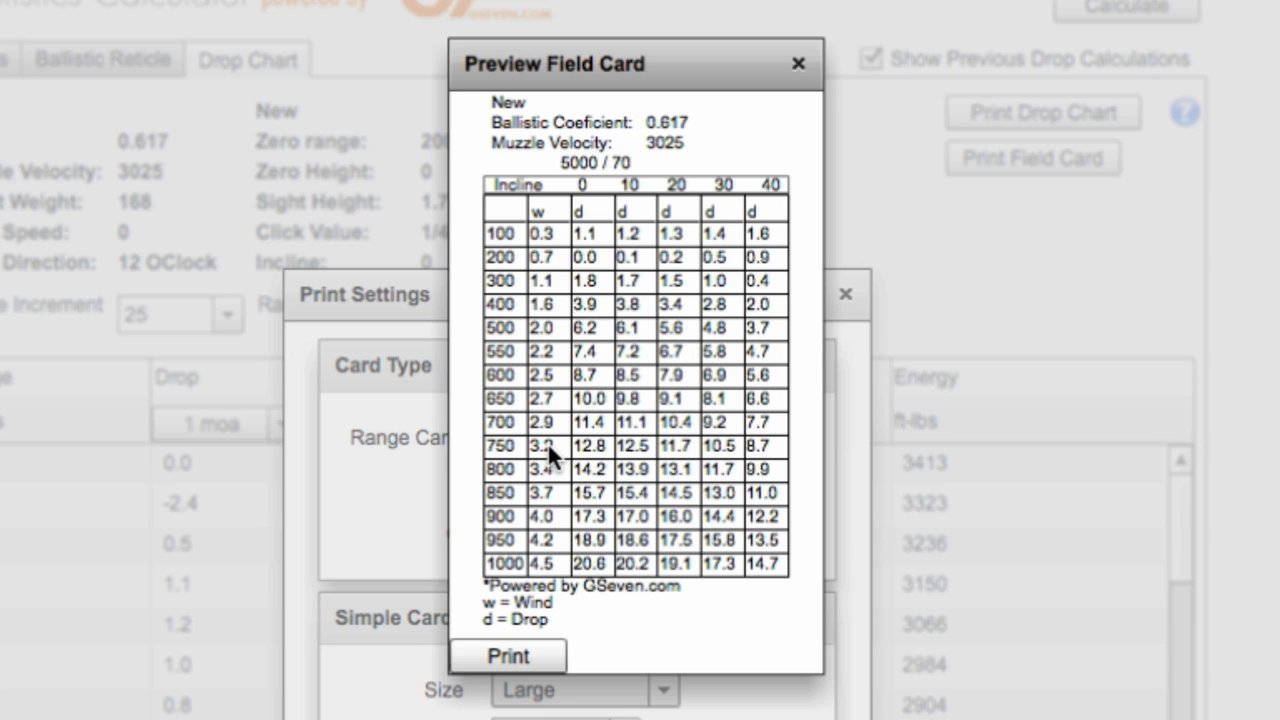
{"action": "mouse_move", "coordinate": [548, 456]}
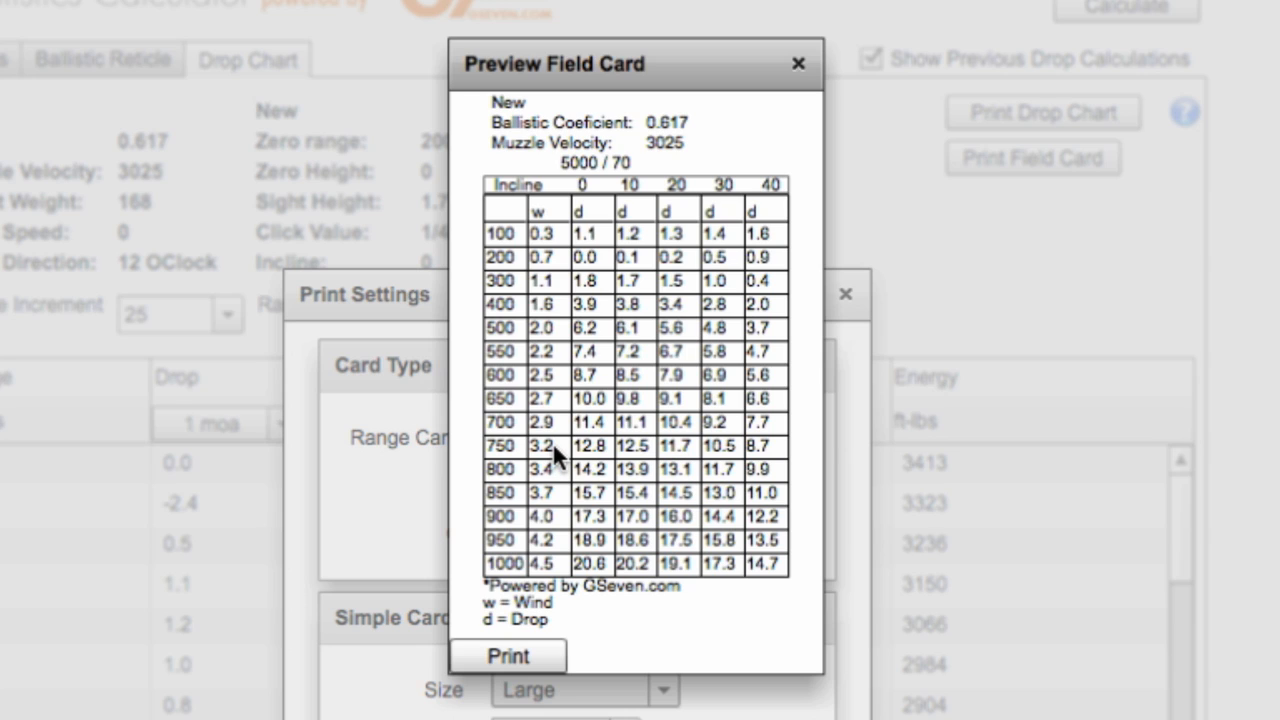
{"action": "left_click", "coordinate": [798, 63]}
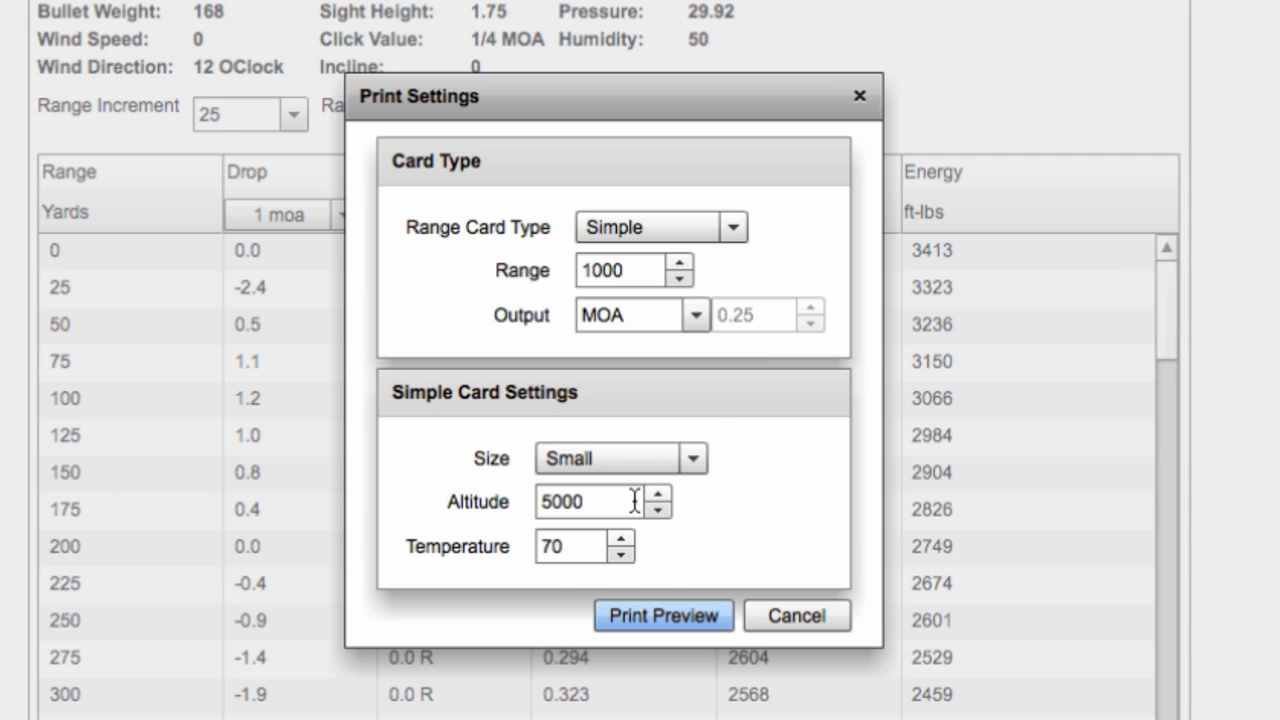
{"action": "mouse_move", "coordinate": [663, 615]}
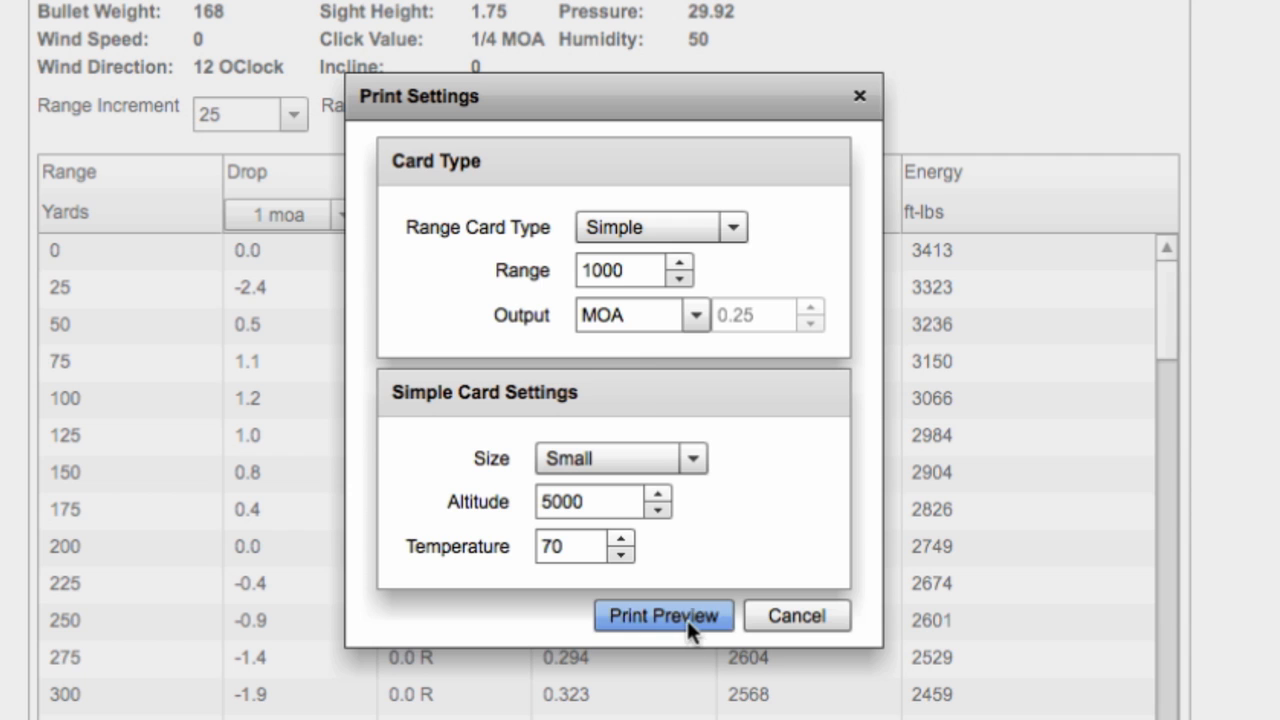
Preview the simple field card once more, then close the preview
{"action": "left_click", "coordinate": [663, 615]}
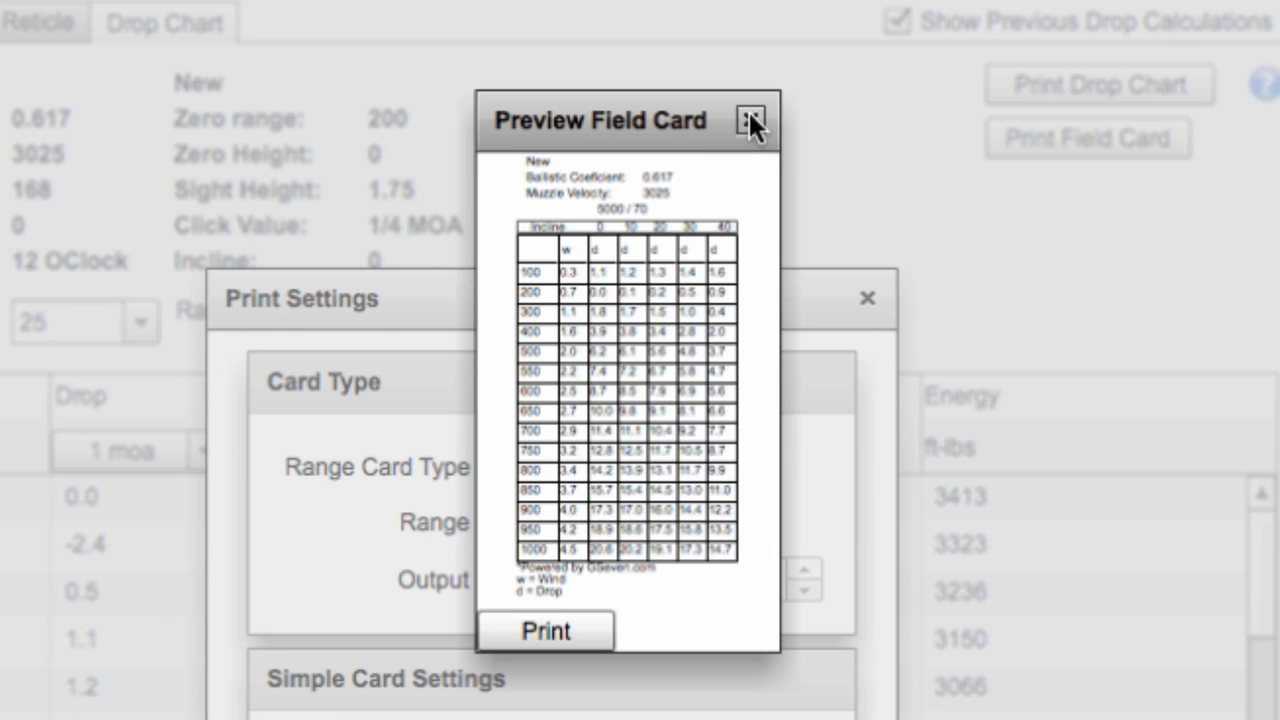
{"action": "left_click", "coordinate": [751, 121]}
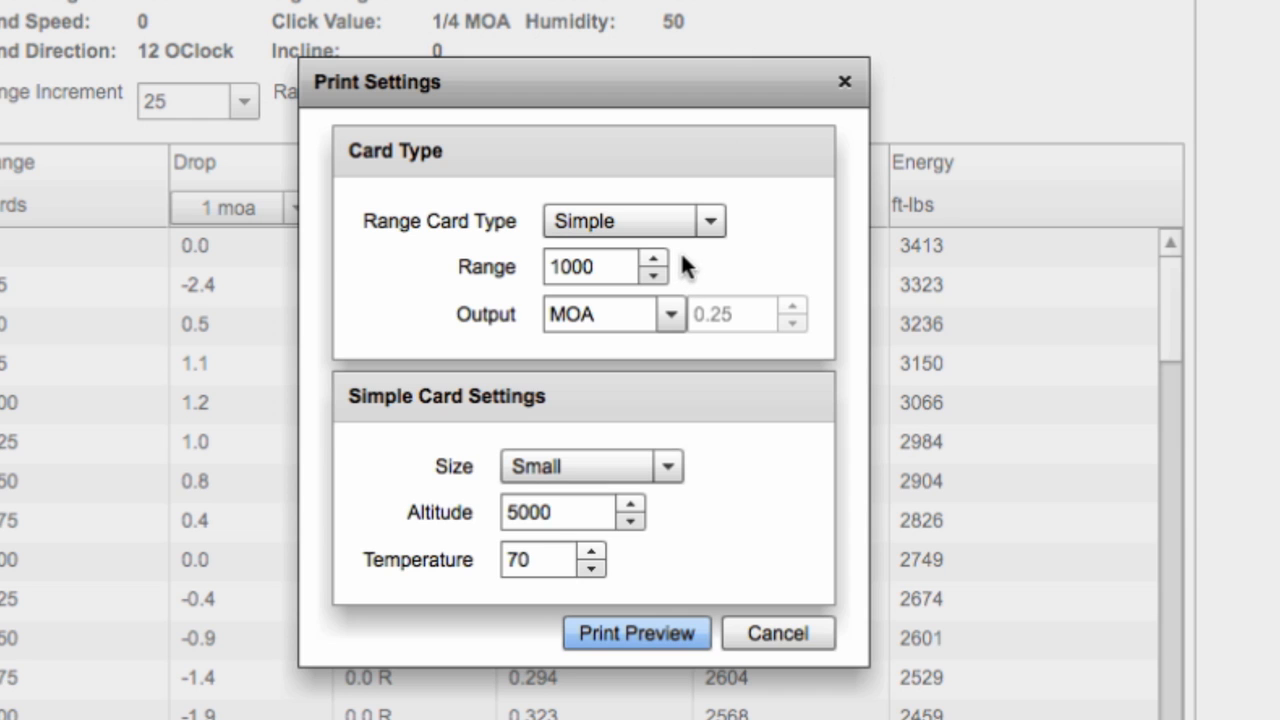
{"action": "mouse_move", "coordinate": [693, 188]}
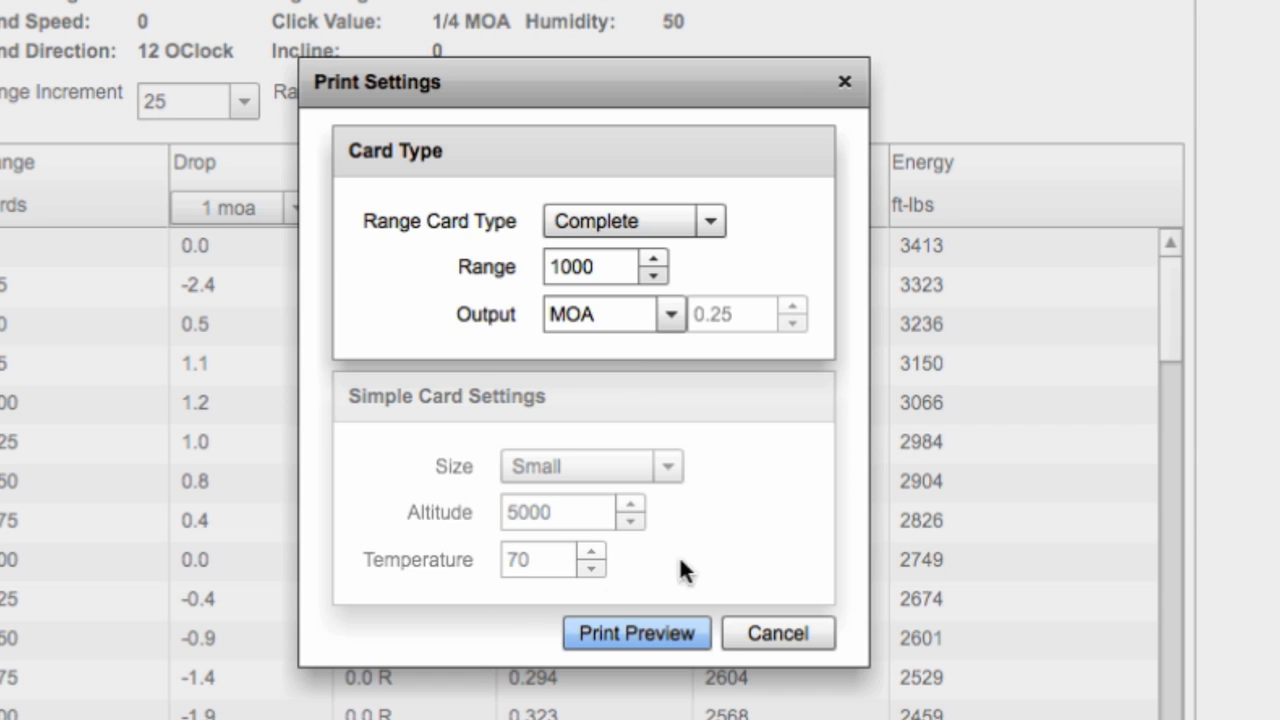
{"action": "mouse_move", "coordinate": [655, 630]}
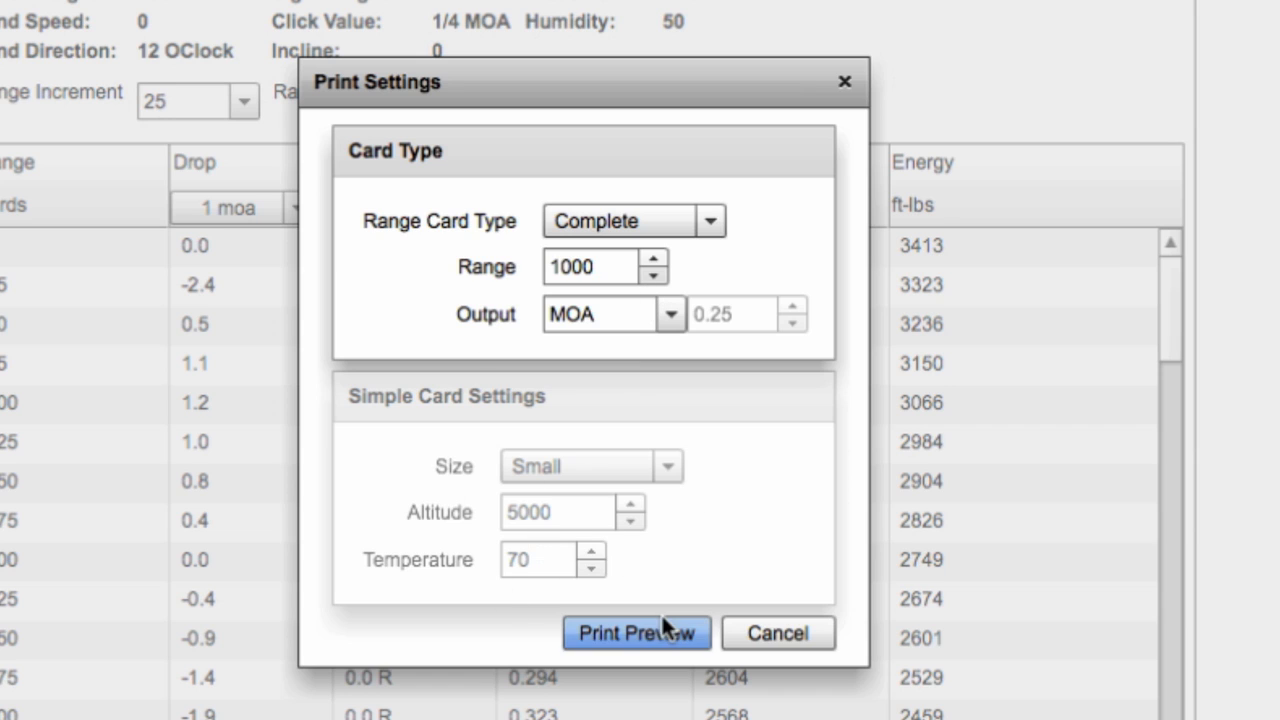
Print-preview the complete card with six altitude/temperature tables
{"action": "left_click", "coordinate": [636, 632]}
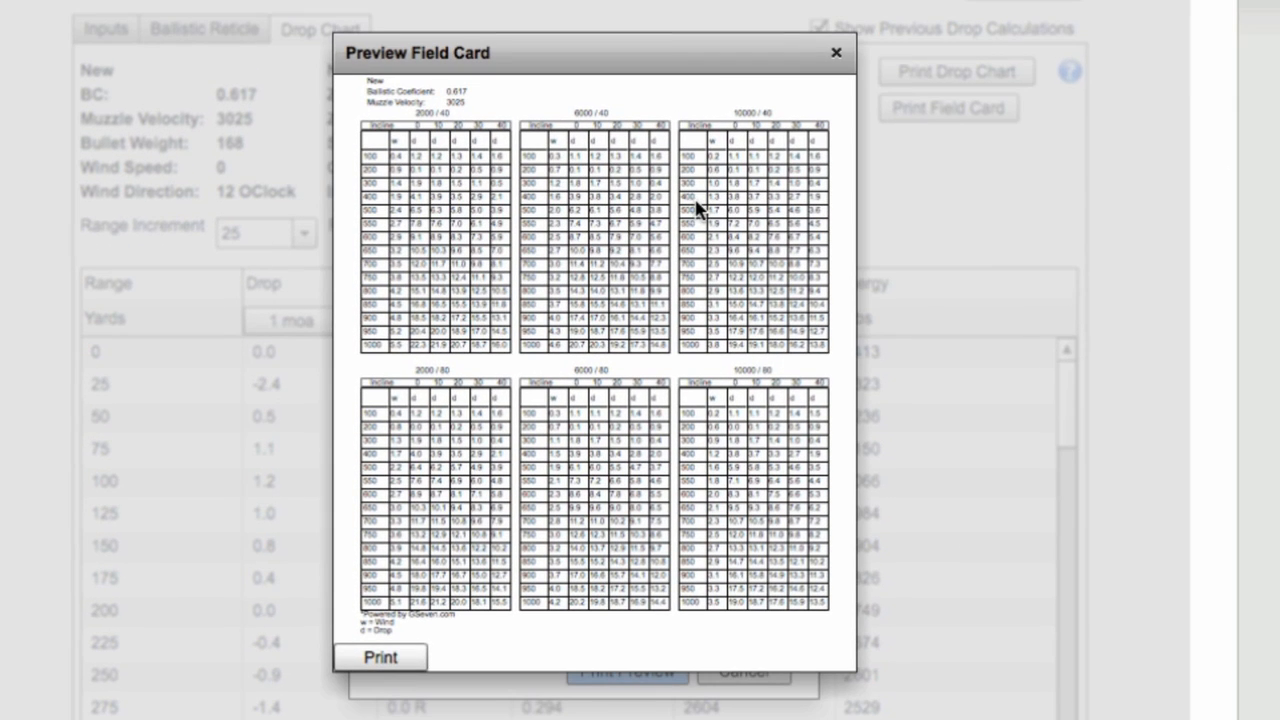
{"action": "mouse_move", "coordinate": [430, 140]}
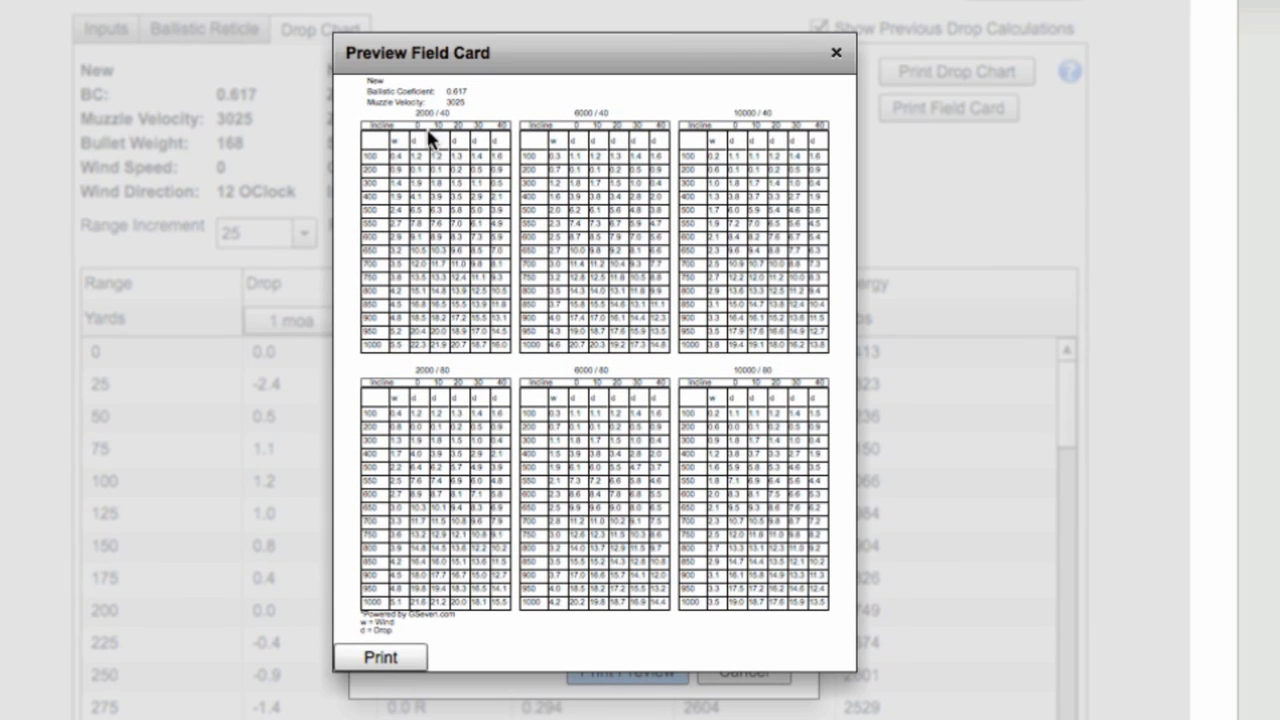
{"action": "mouse_move", "coordinate": [583, 147]}
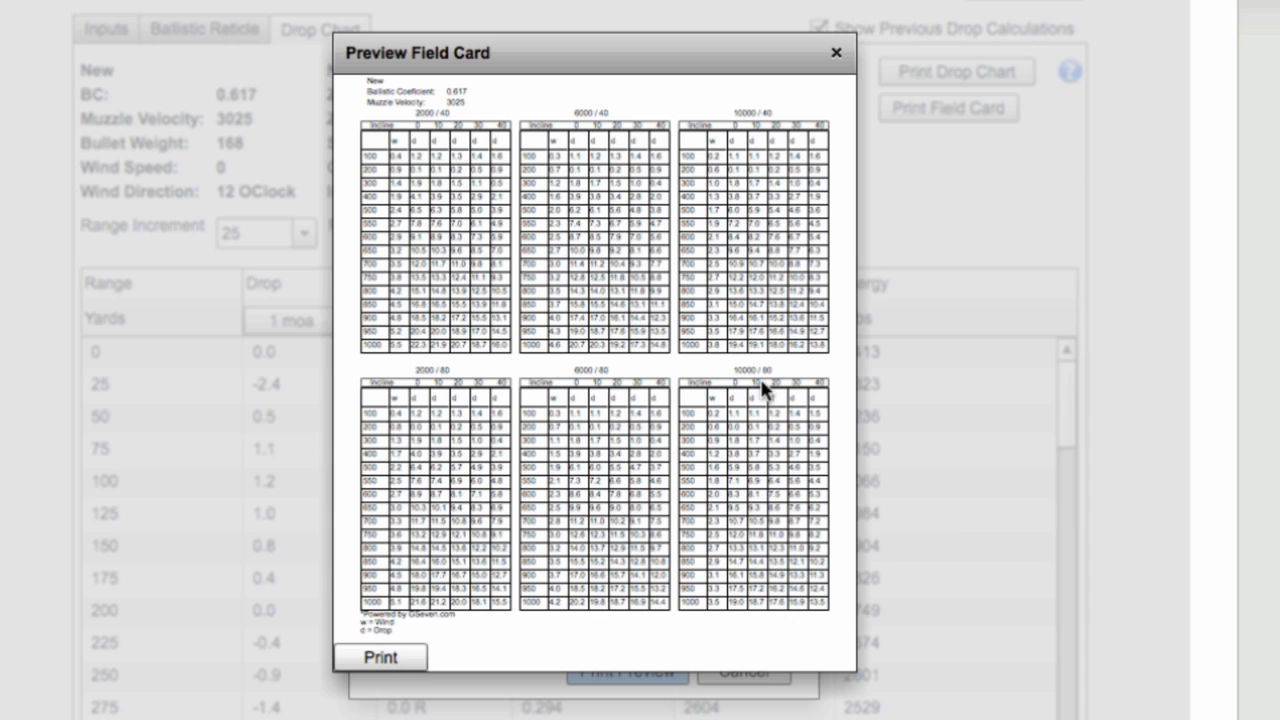
{"action": "mouse_move", "coordinate": [633, 150]}
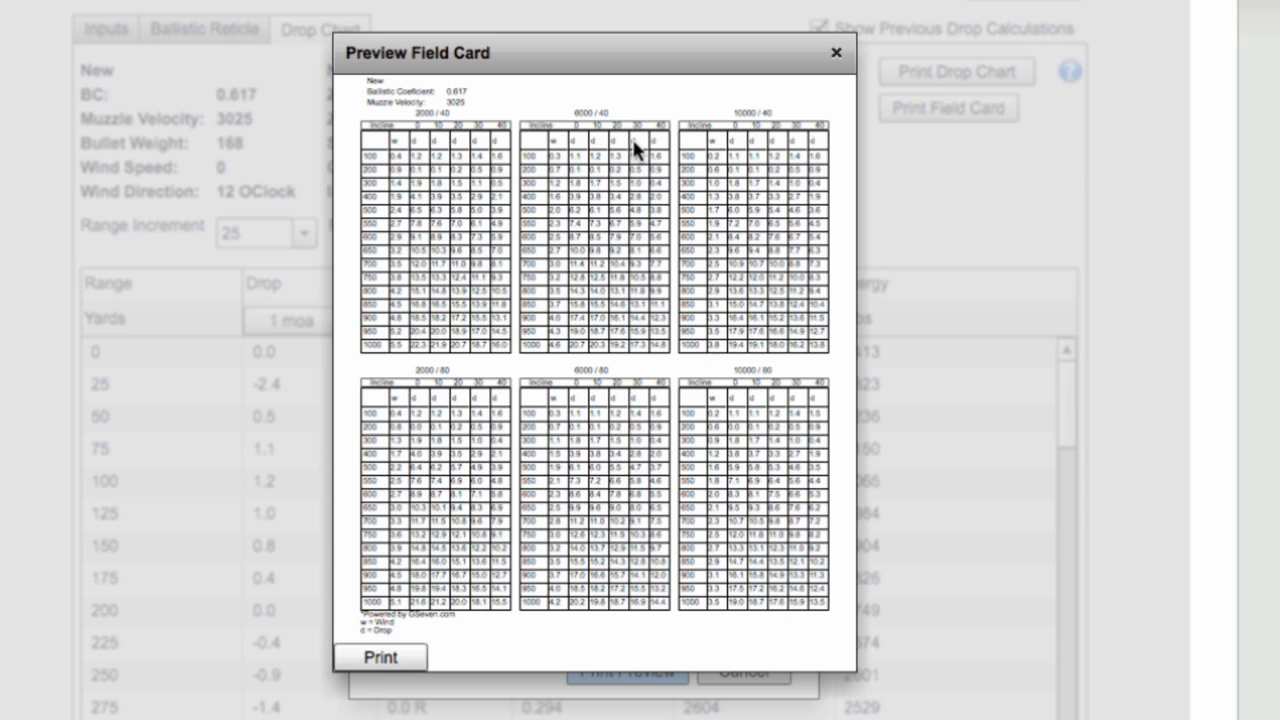
{"action": "mouse_move", "coordinate": [570, 140]}
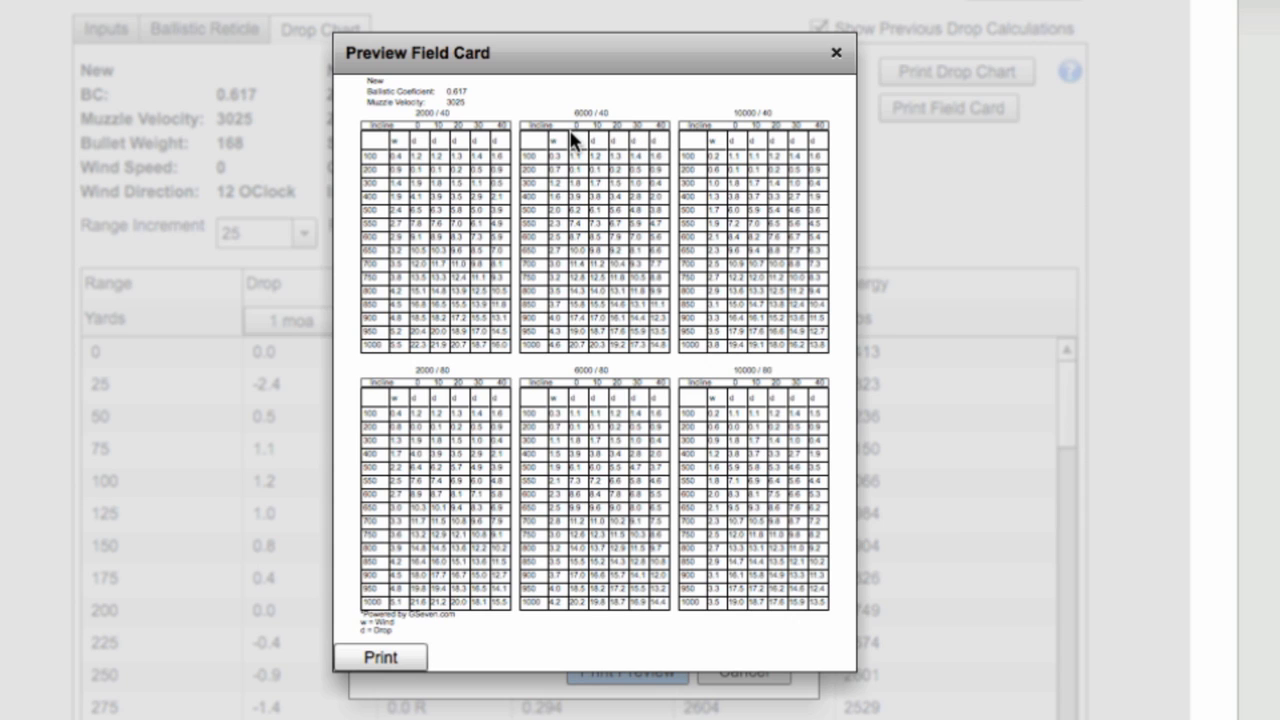